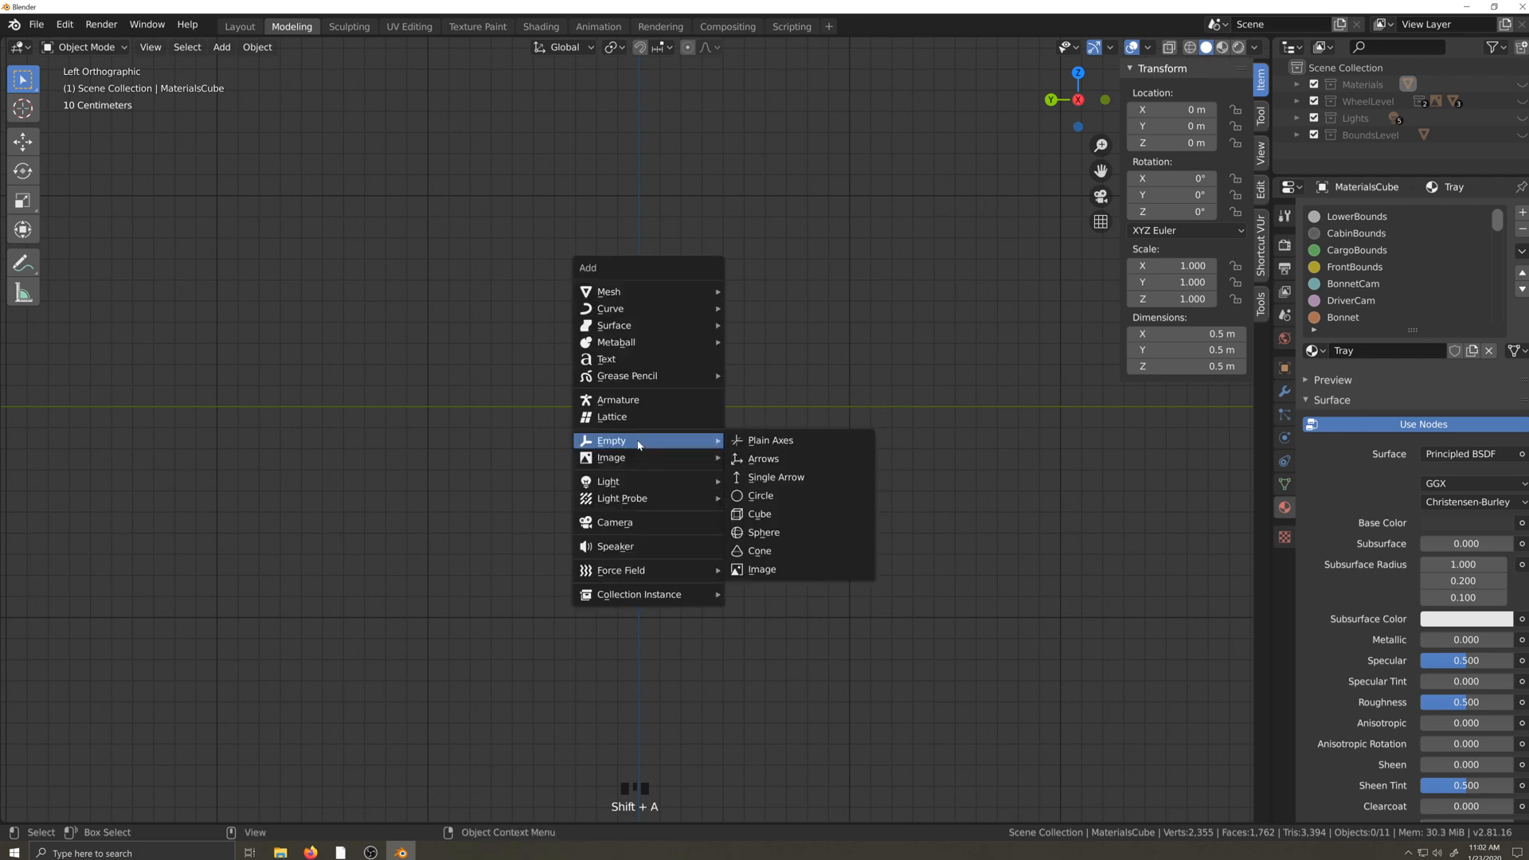
- Add an image empty at the origin and rotate it 90 degrees to stand upright
click(769, 439)
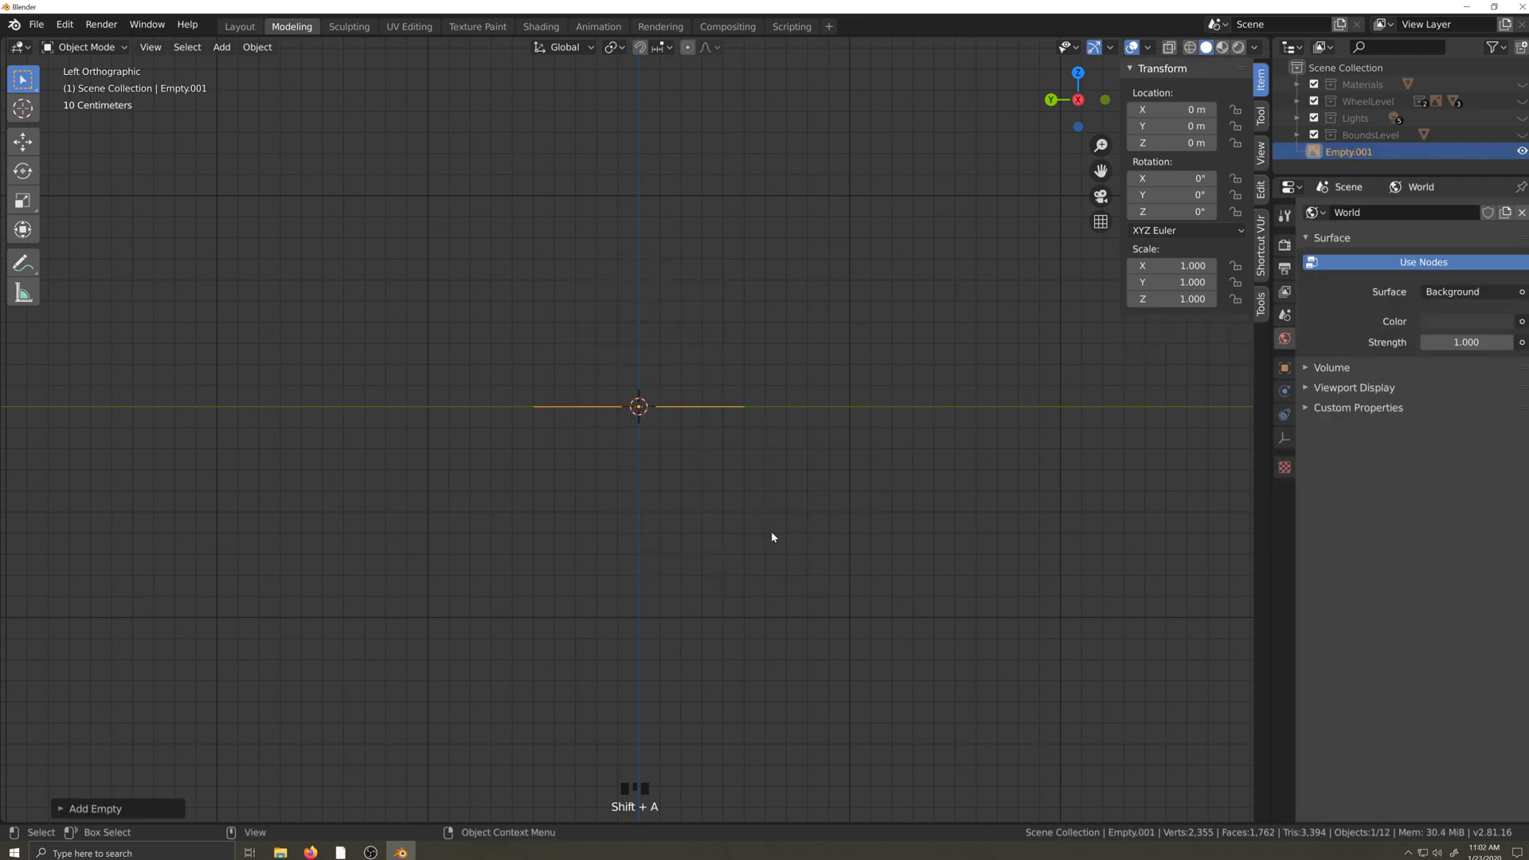
key(r)
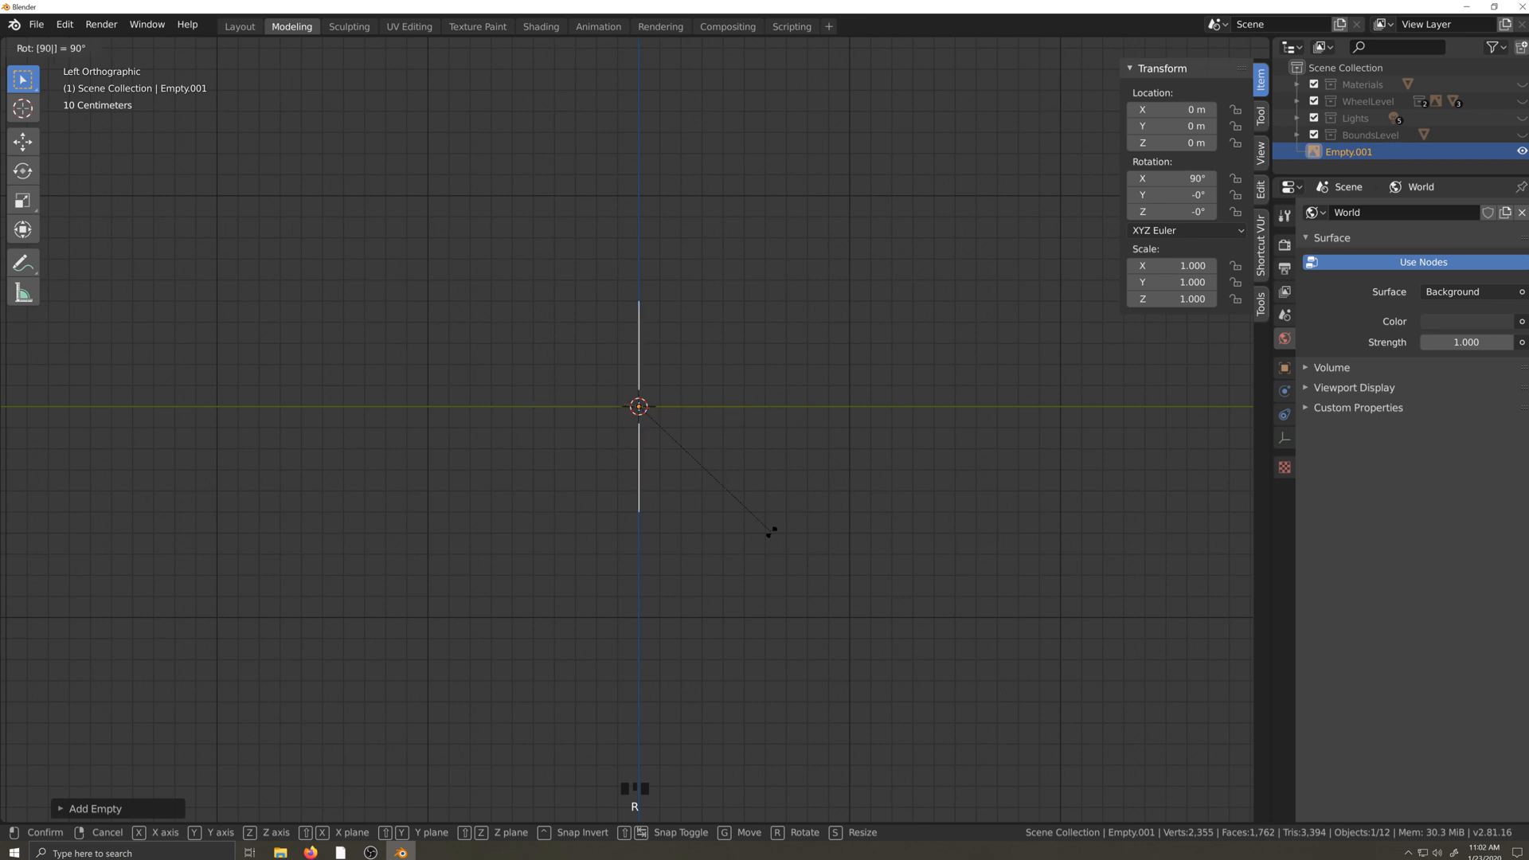
key(Return)
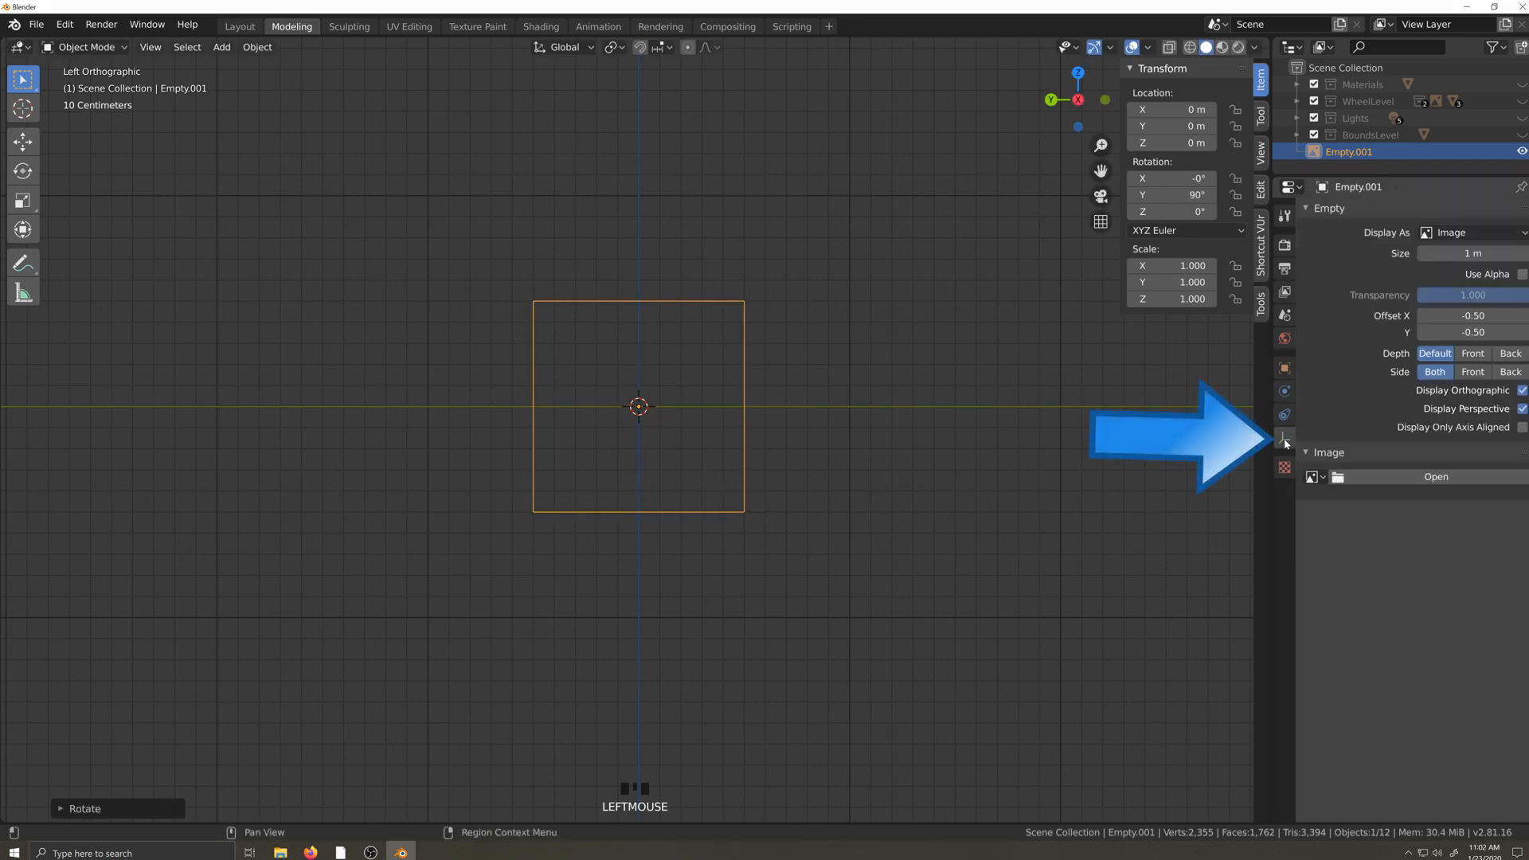
- Load Side.png from C:\Dev\Blueprints\91_Civic into the image empty
click(1434, 476)
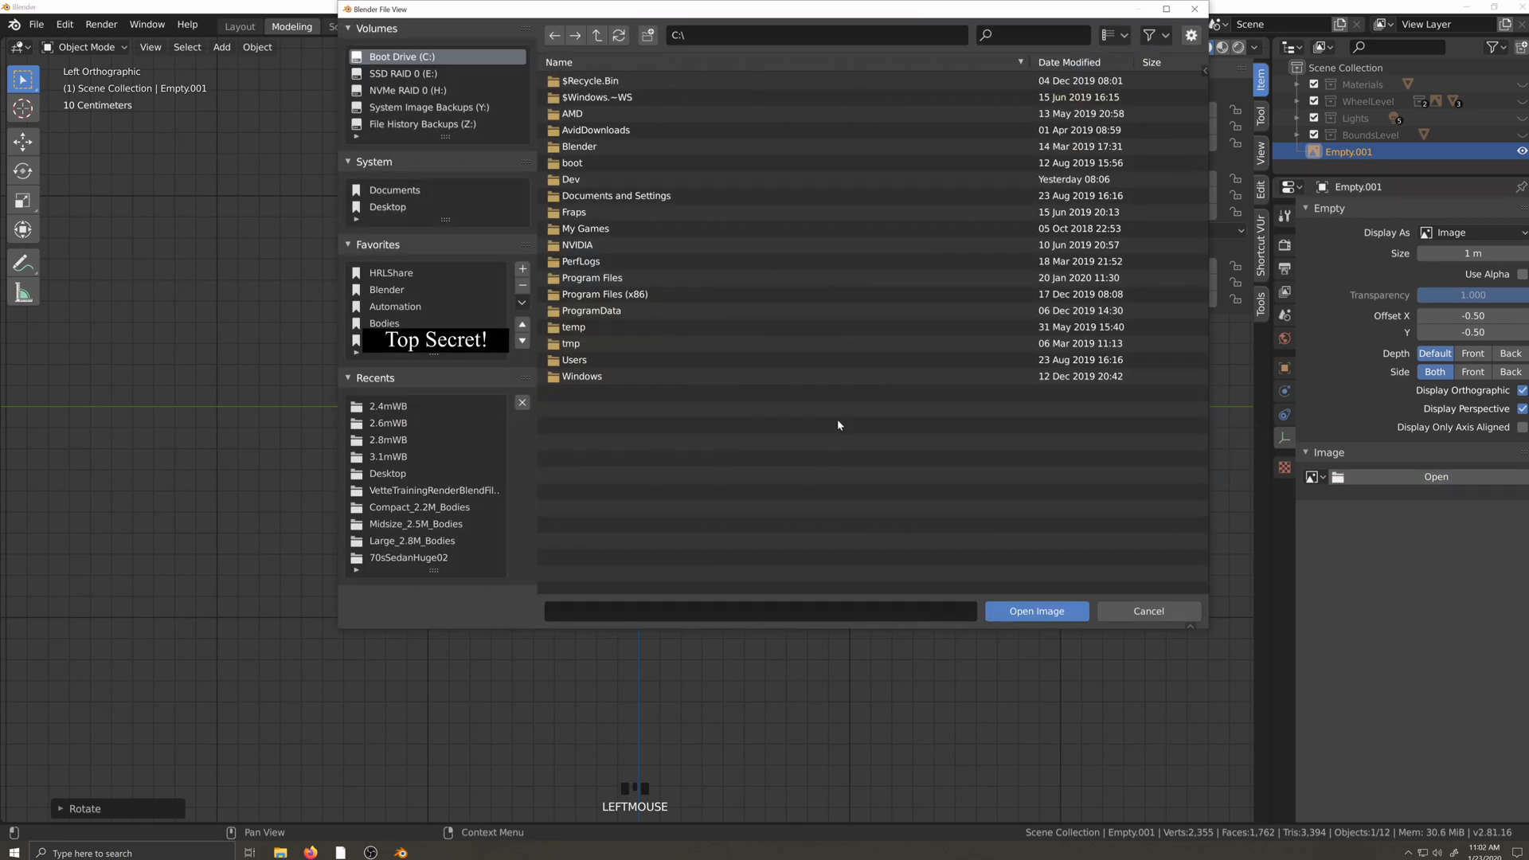
click(573, 179)
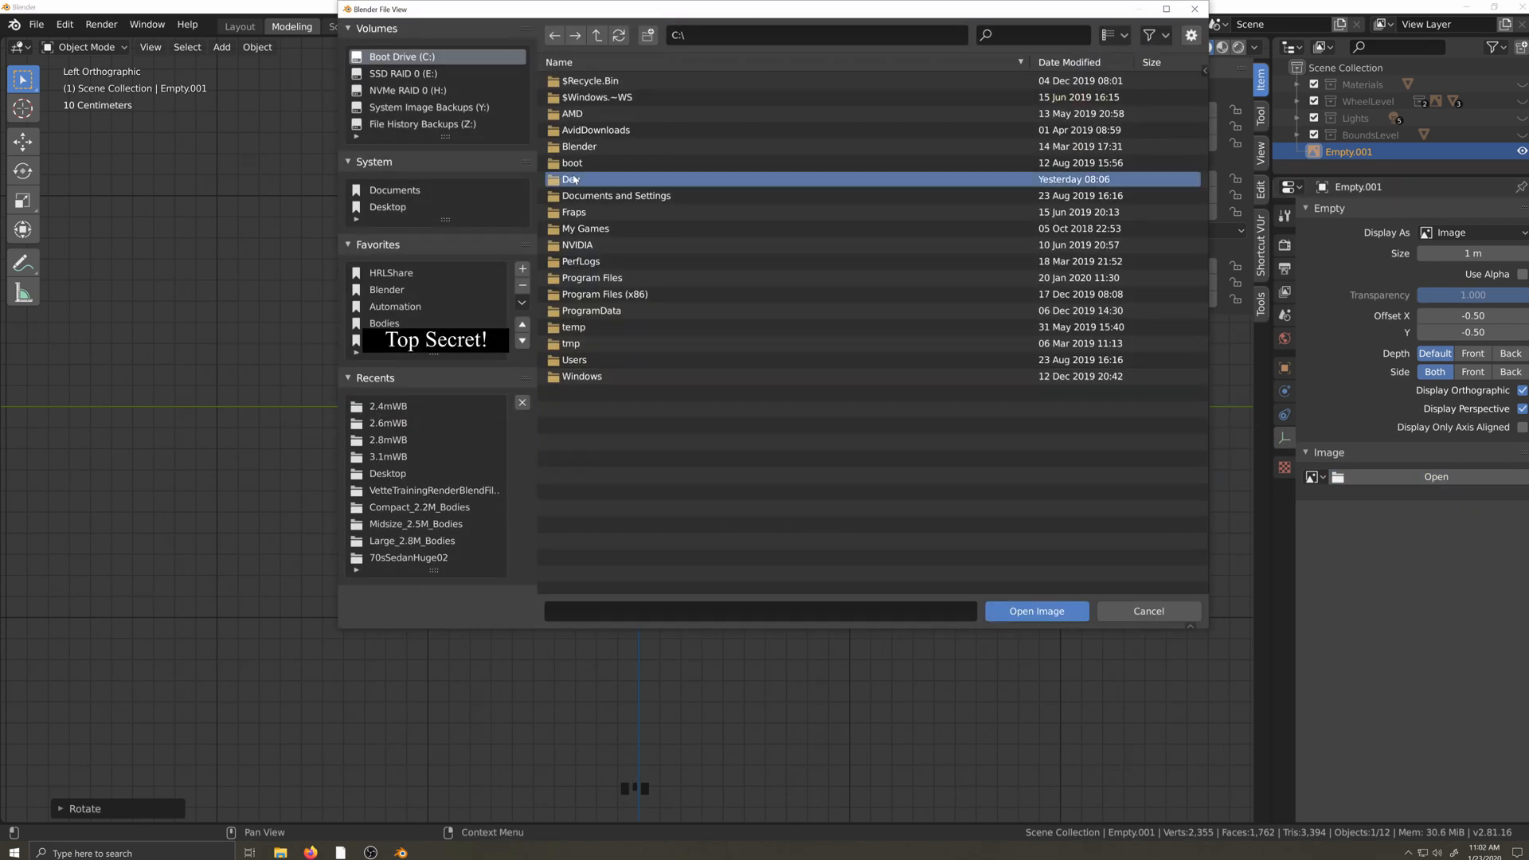
double_click(572, 178)
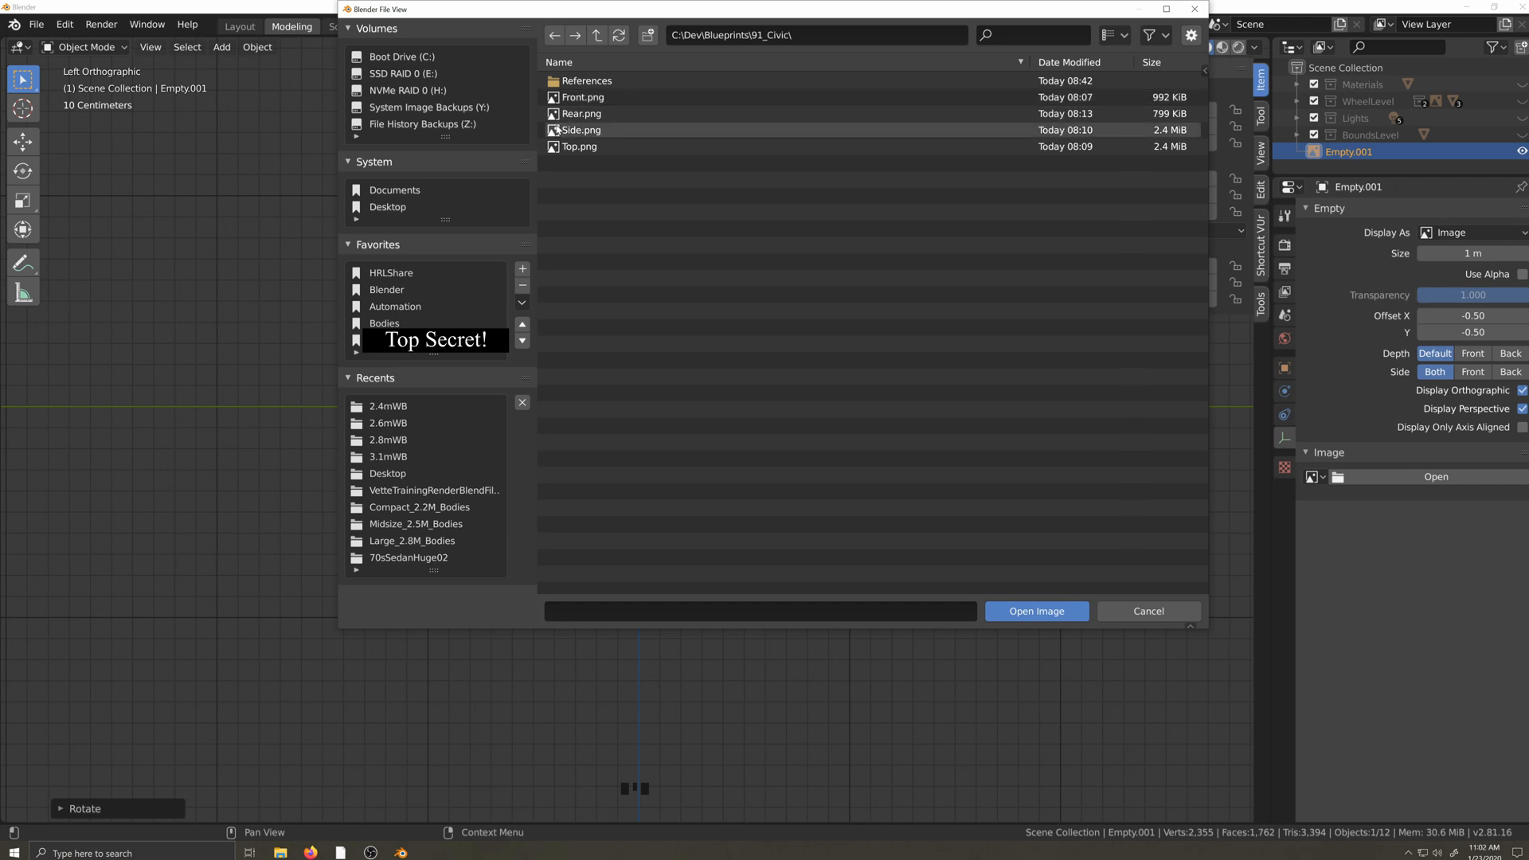
click(1035, 610)
text(9)
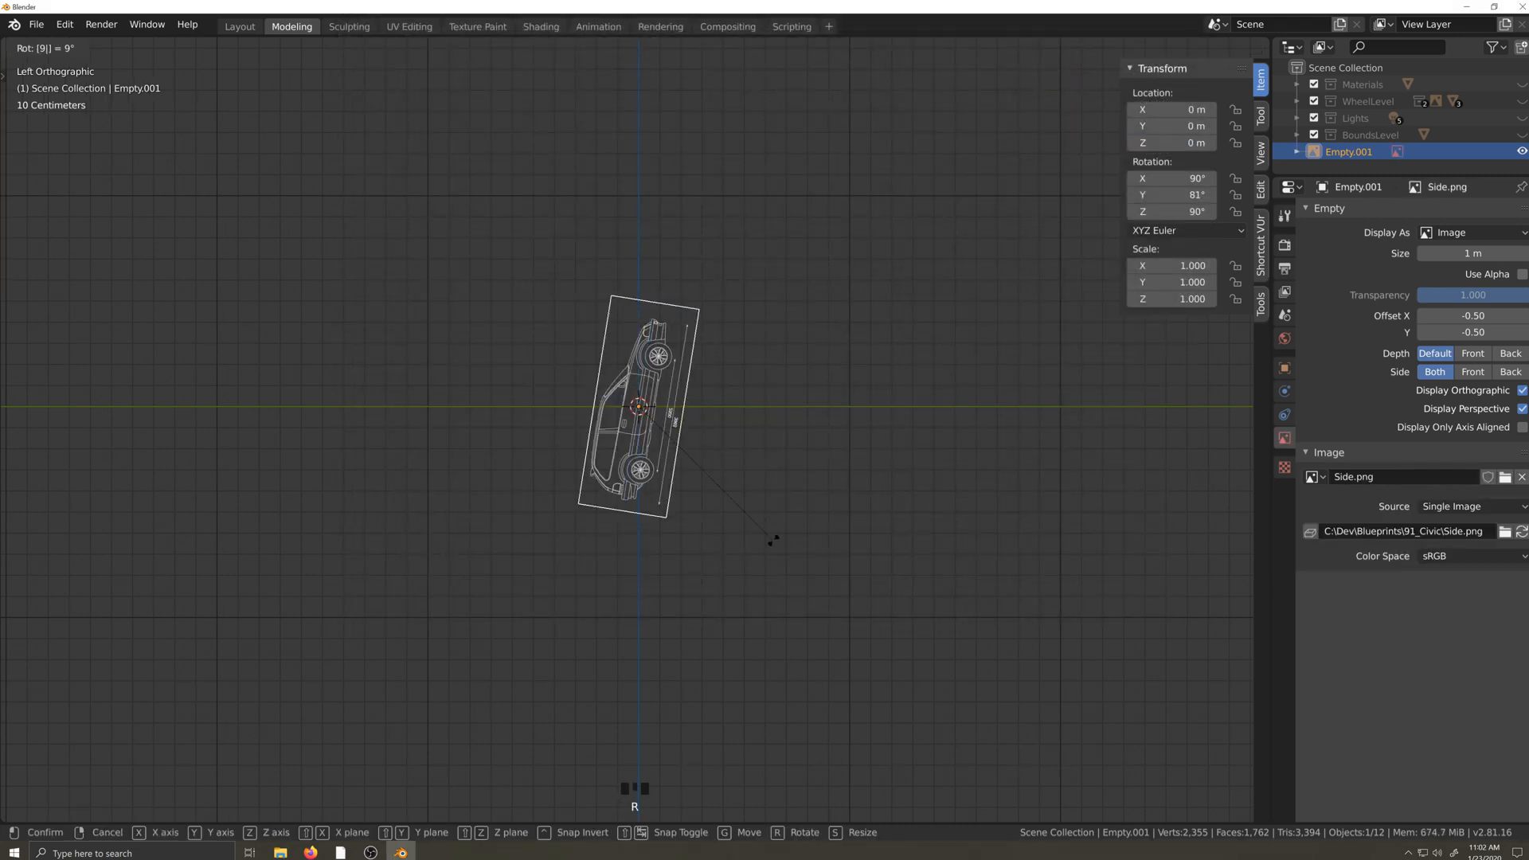
- Rotate the empty to X 90°, Y 0°, Z 90° so the side blueprint sits level
key(Return)
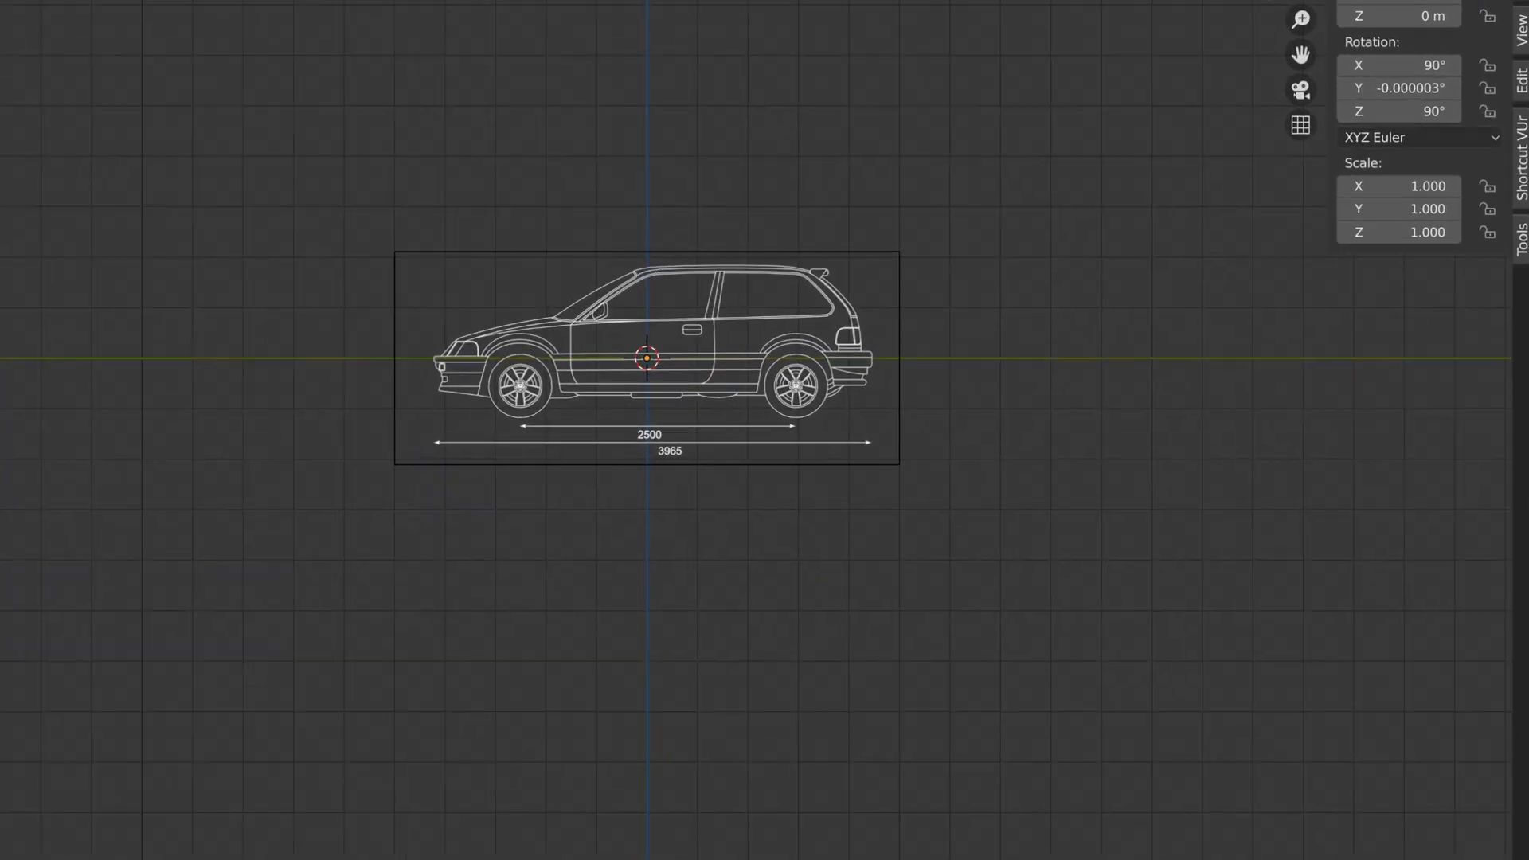
scroll(up, 3)
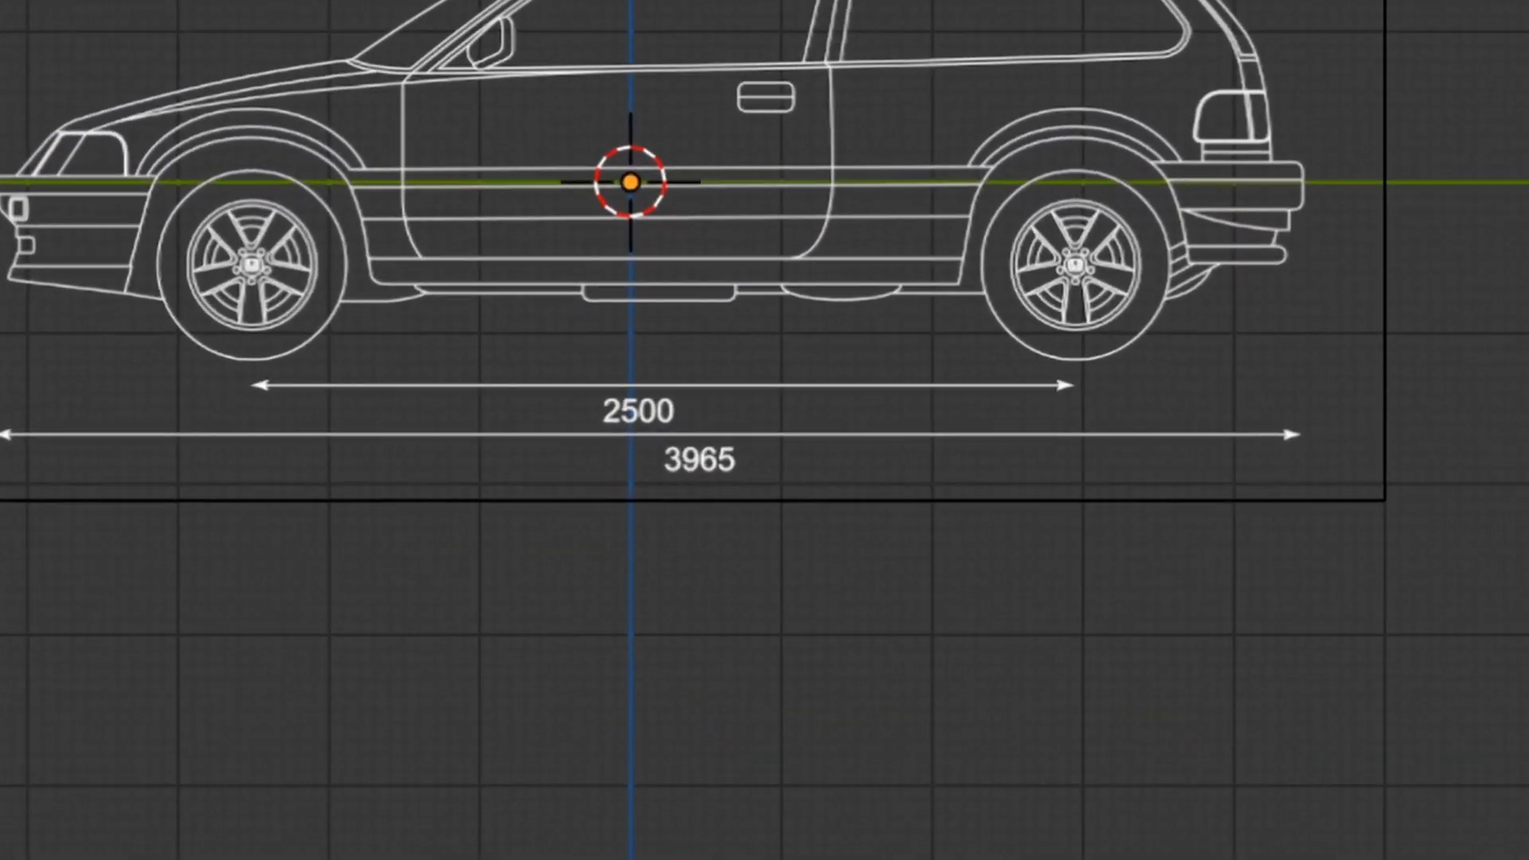
scroll(down, 3)
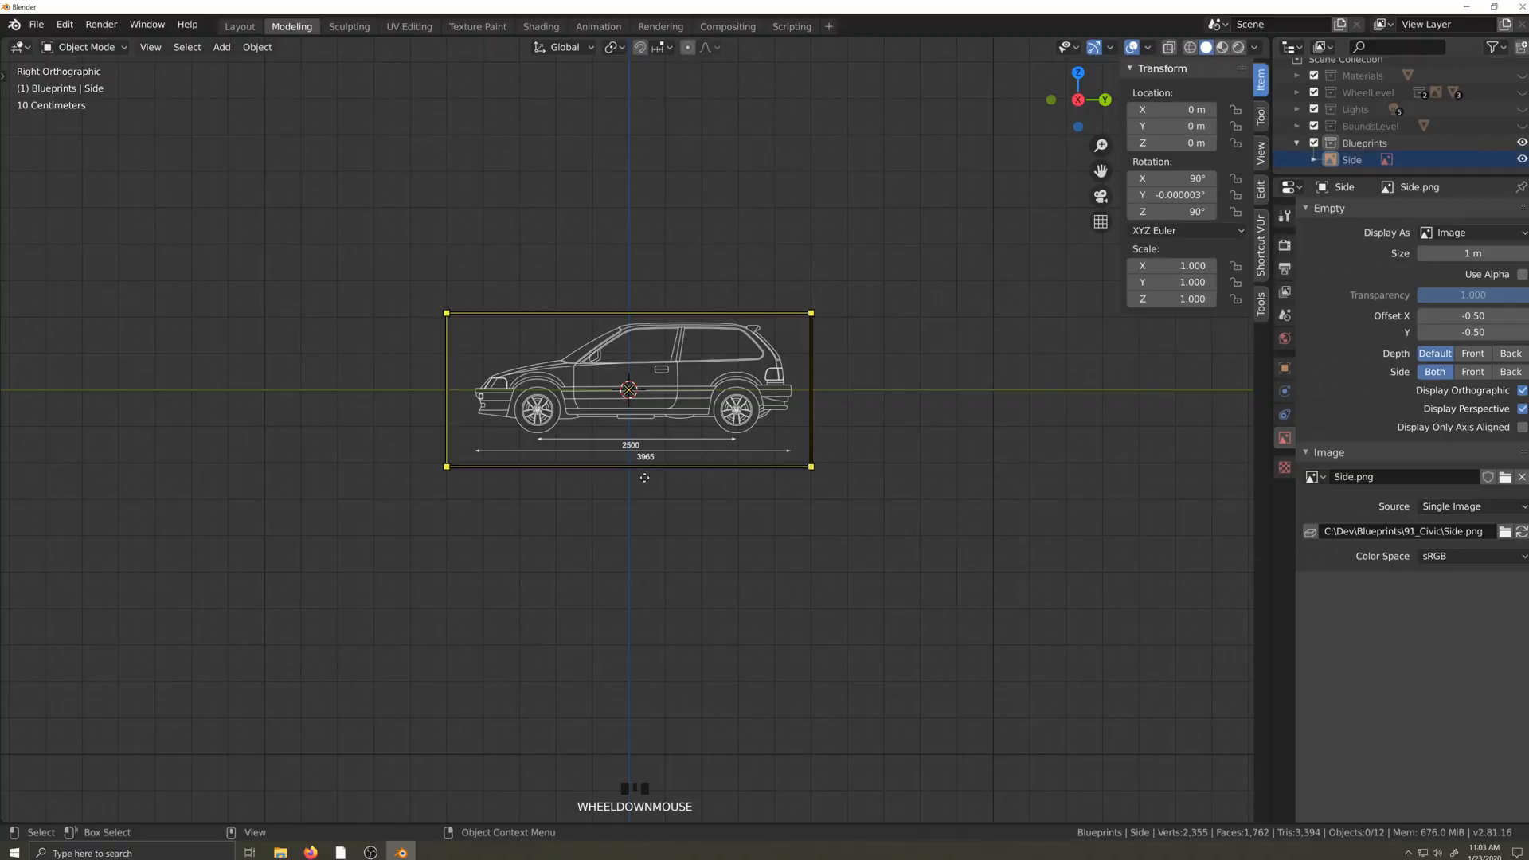
- Add the 2.5mWB_Cube guide and scale and shift Side so its wheels match it
key(shift+a)
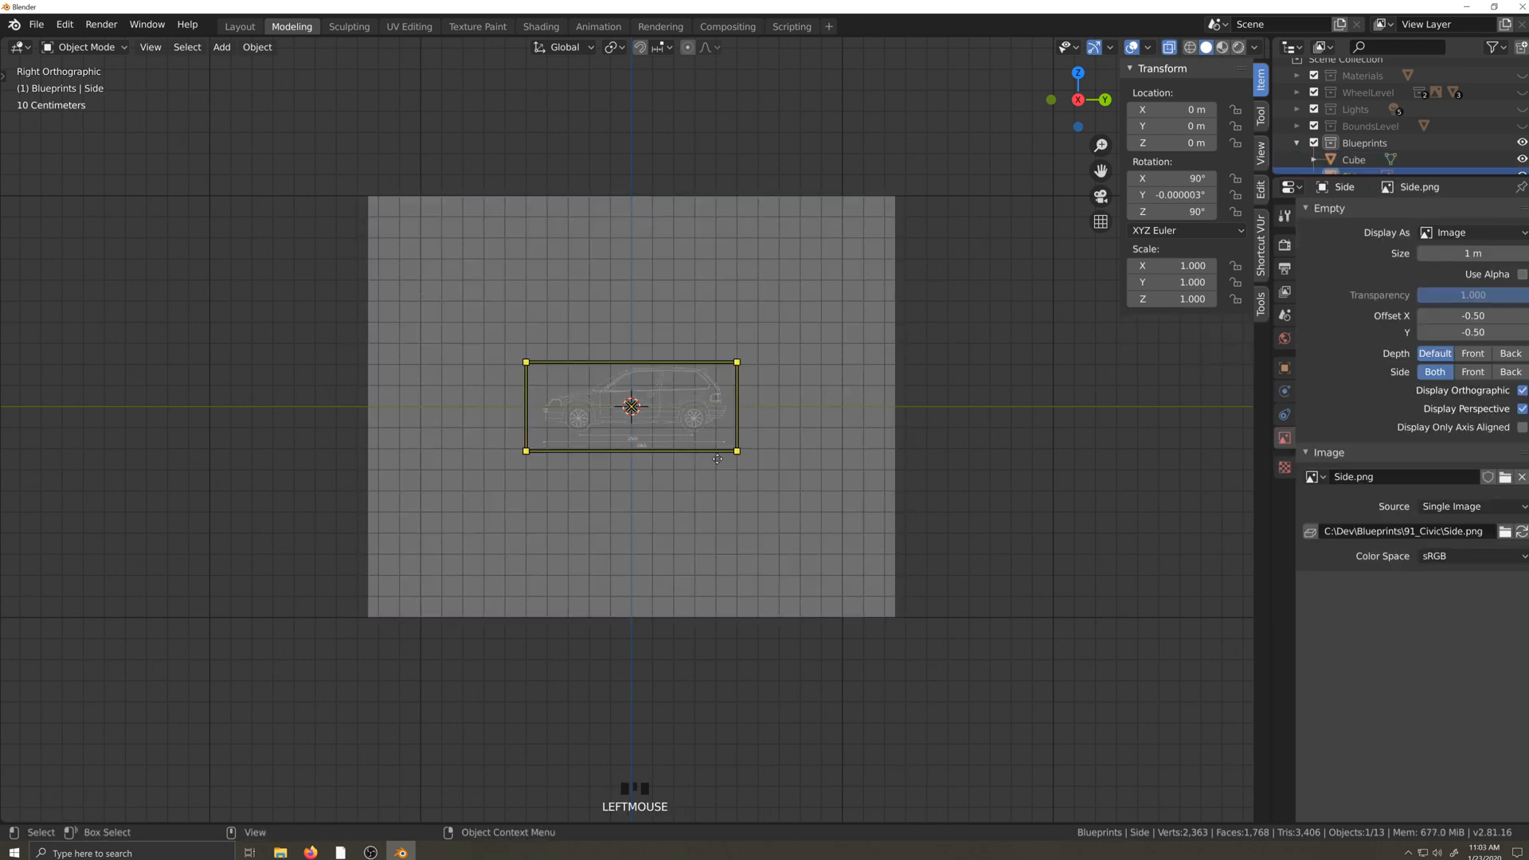
key(s)
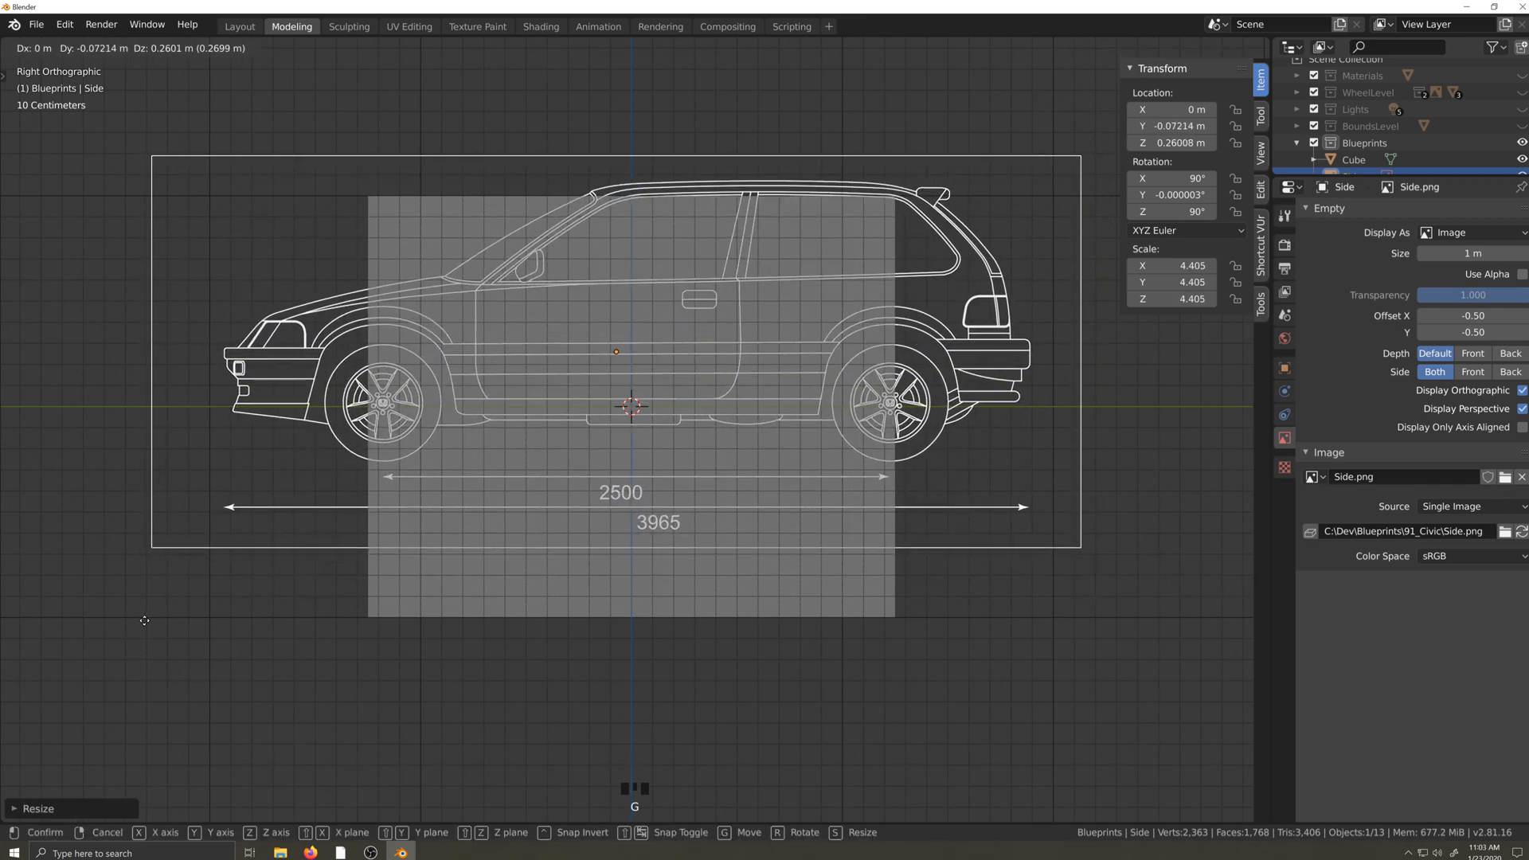
key(s)
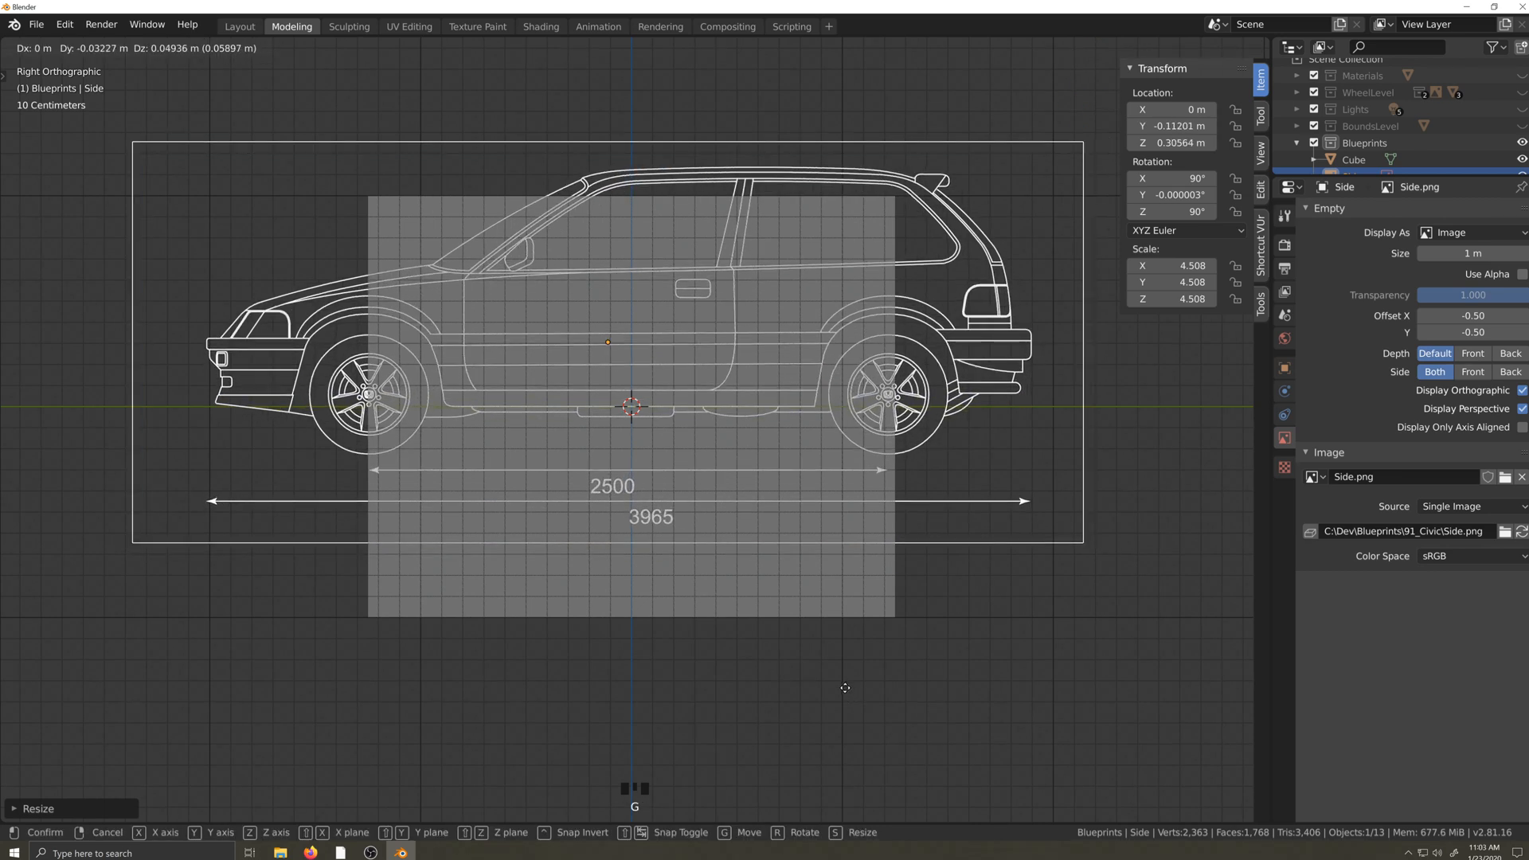
mouse_move(847, 690)
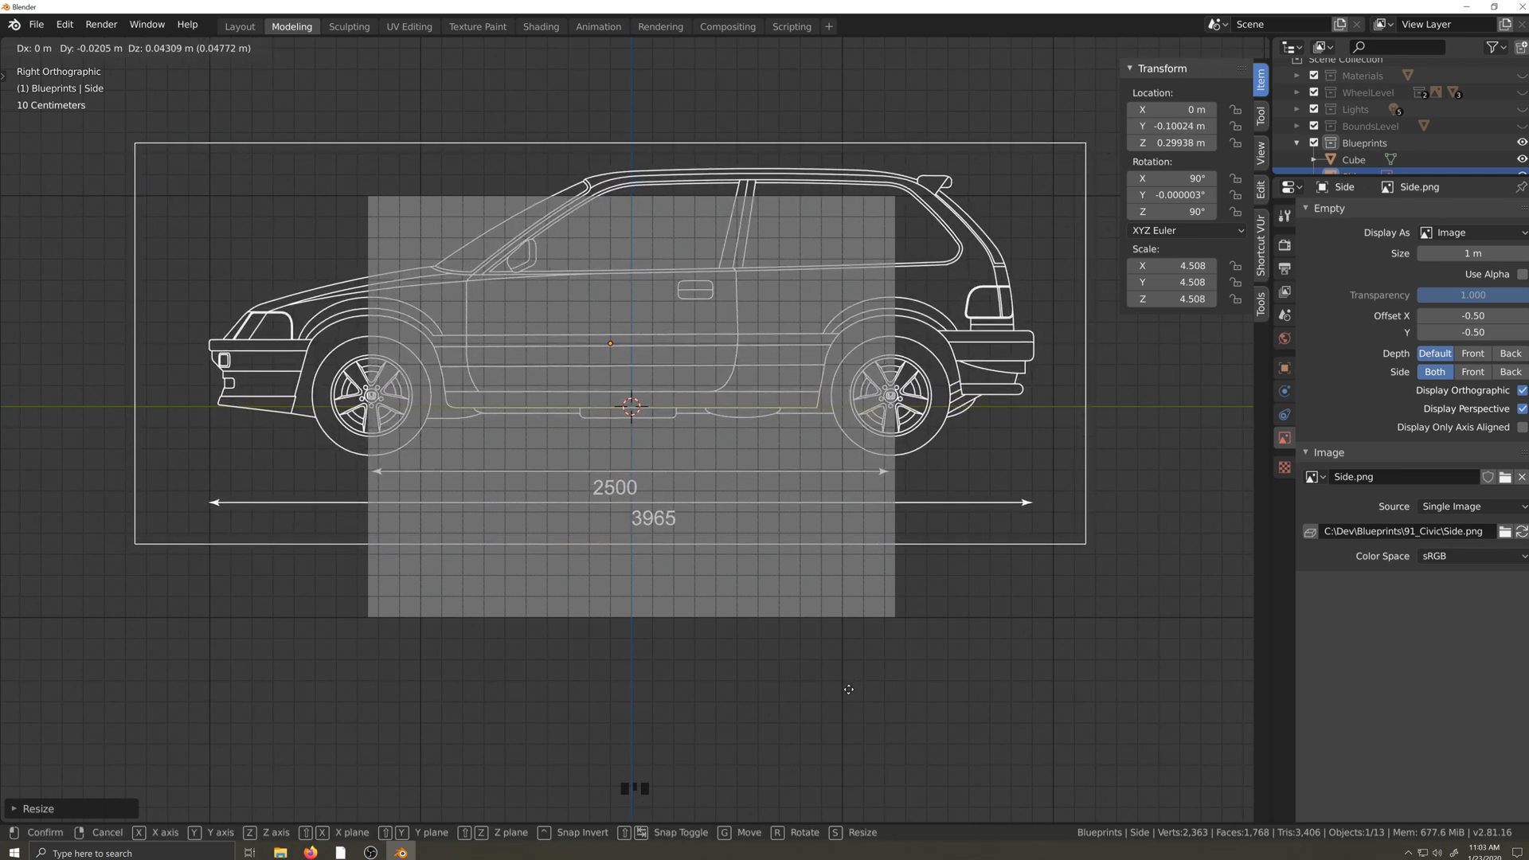
key(s)
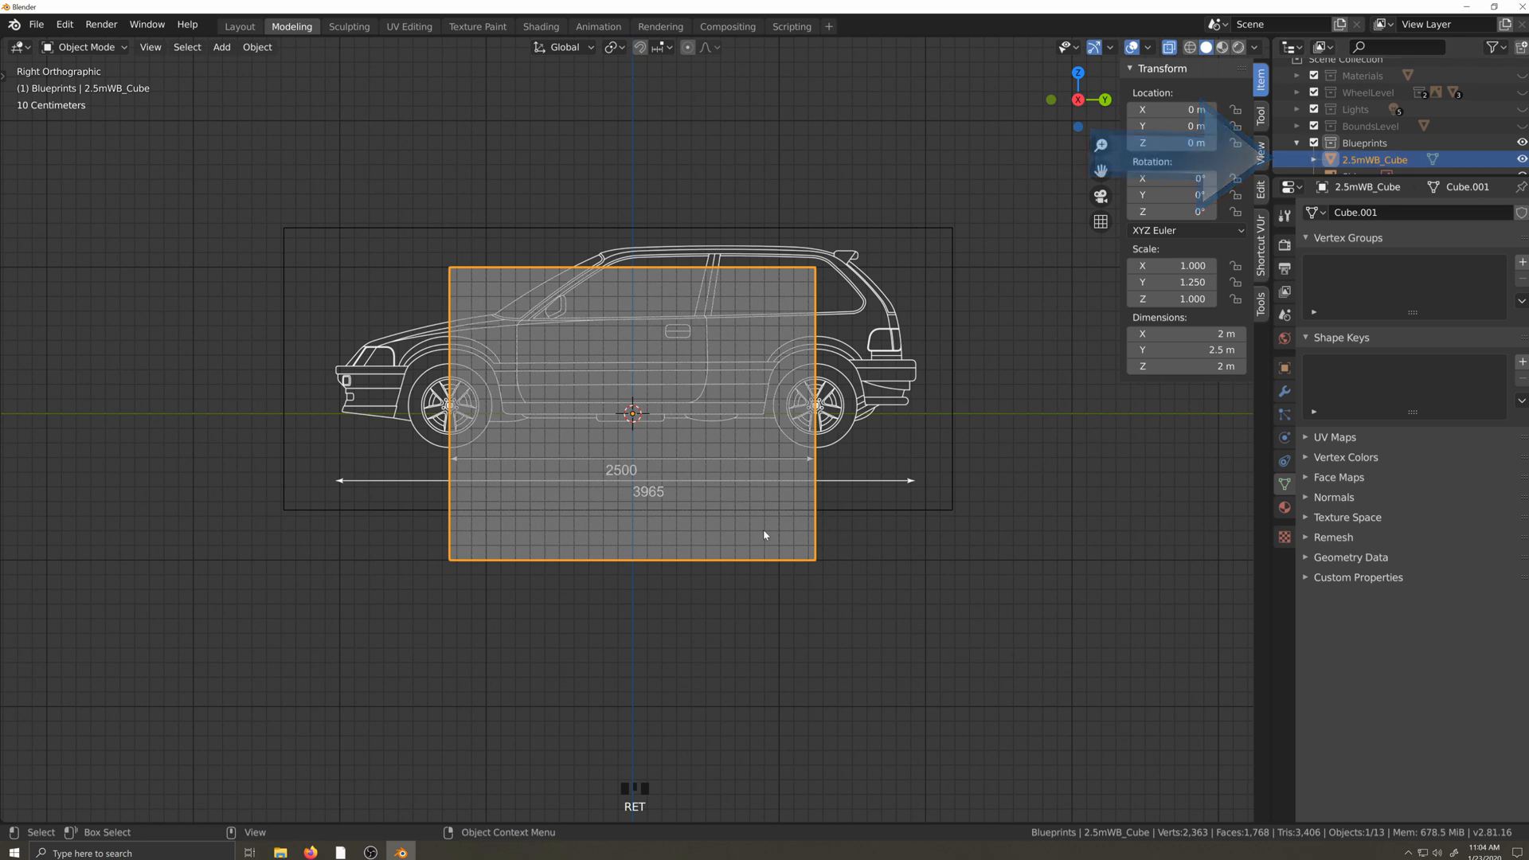
- In Edit Mode, move the guide cube's top vertices up to the car's roof line
key(Tab)
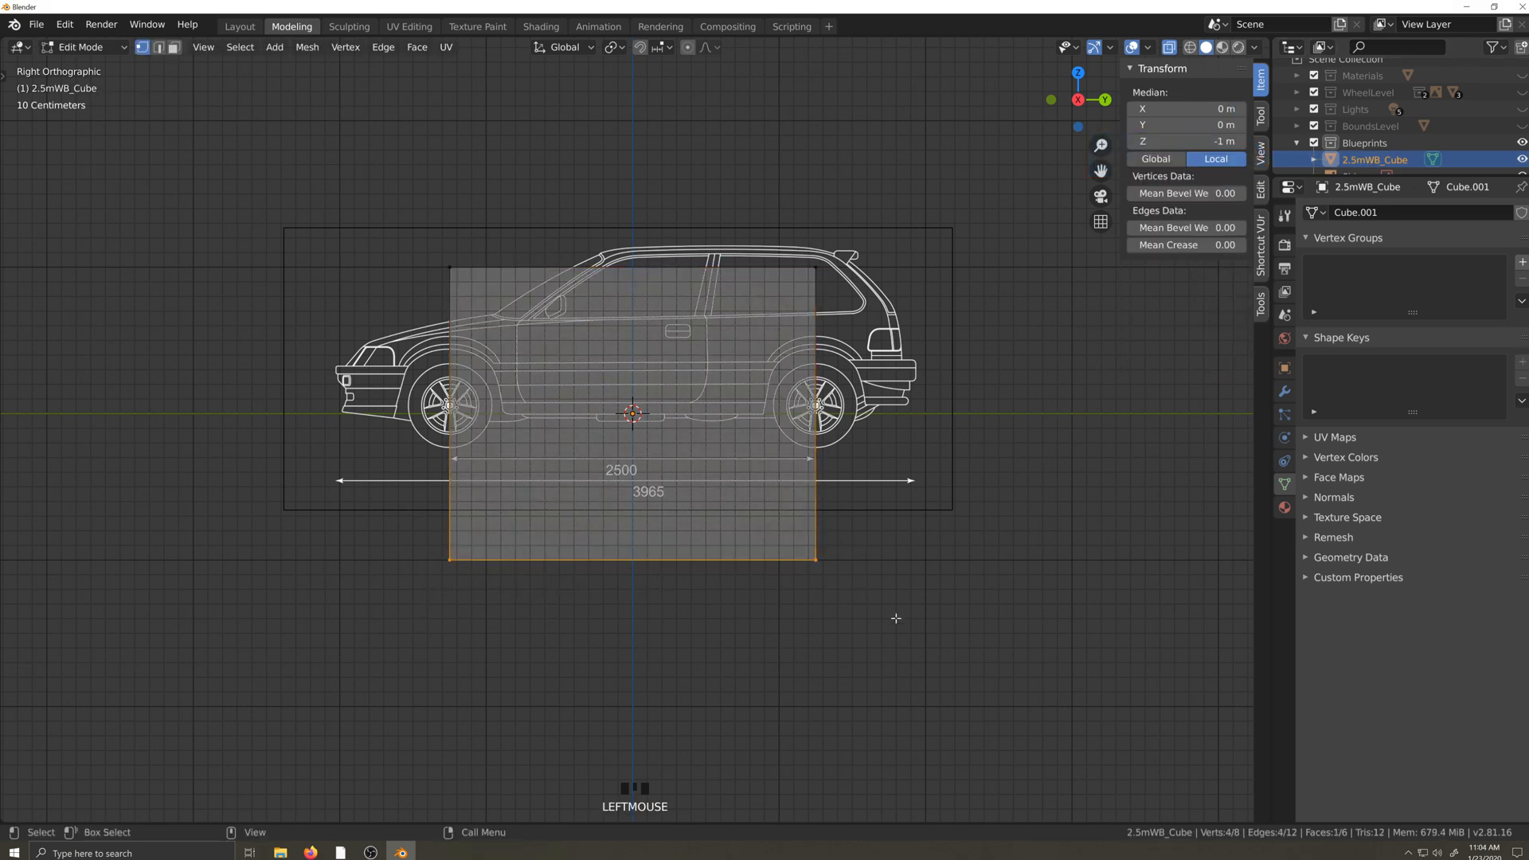
right_click(633, 416)
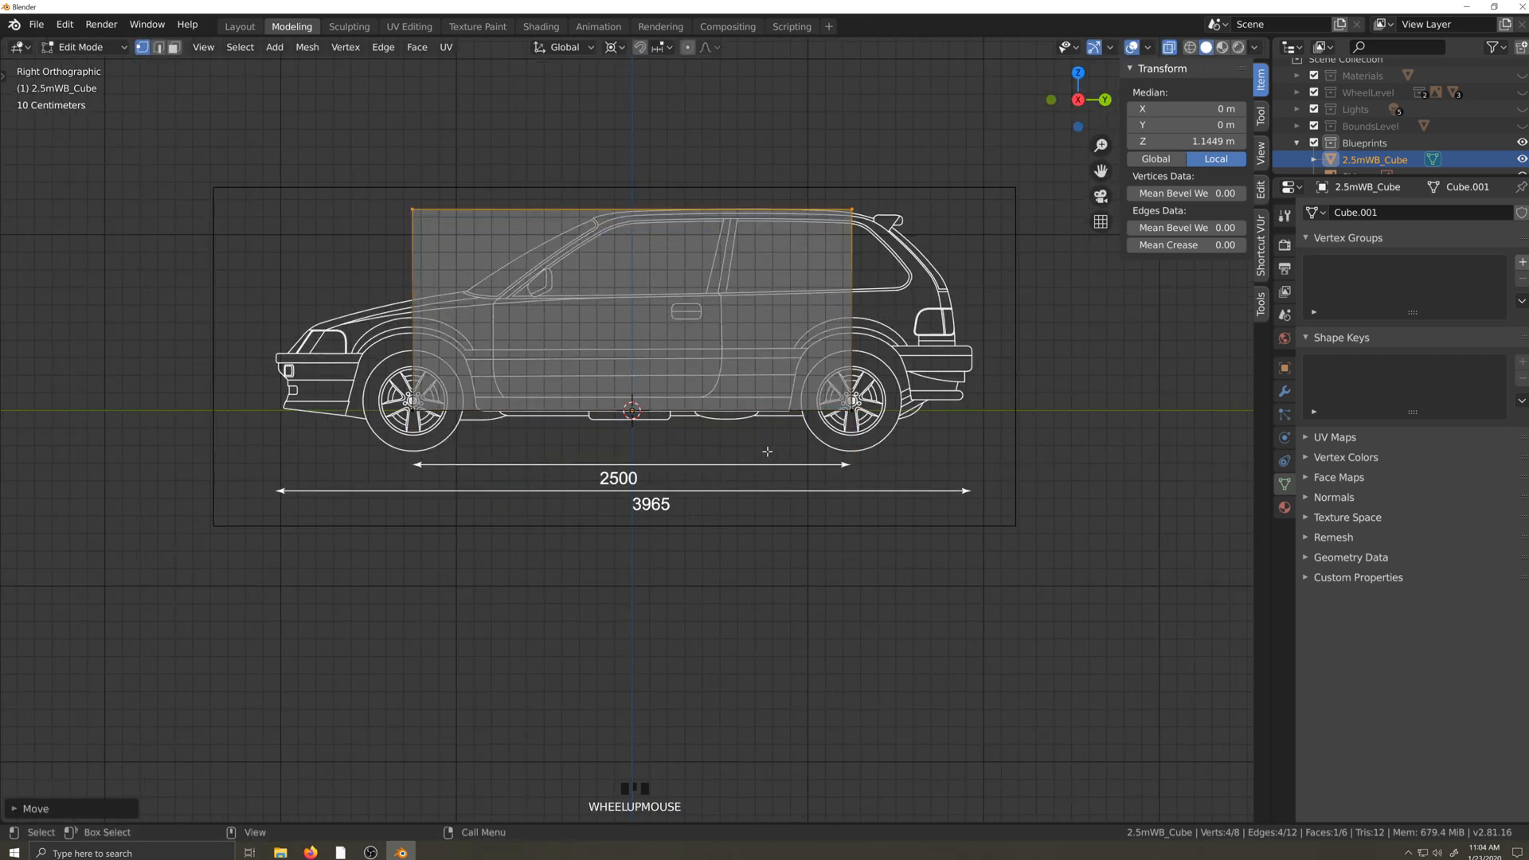
key(Tab)
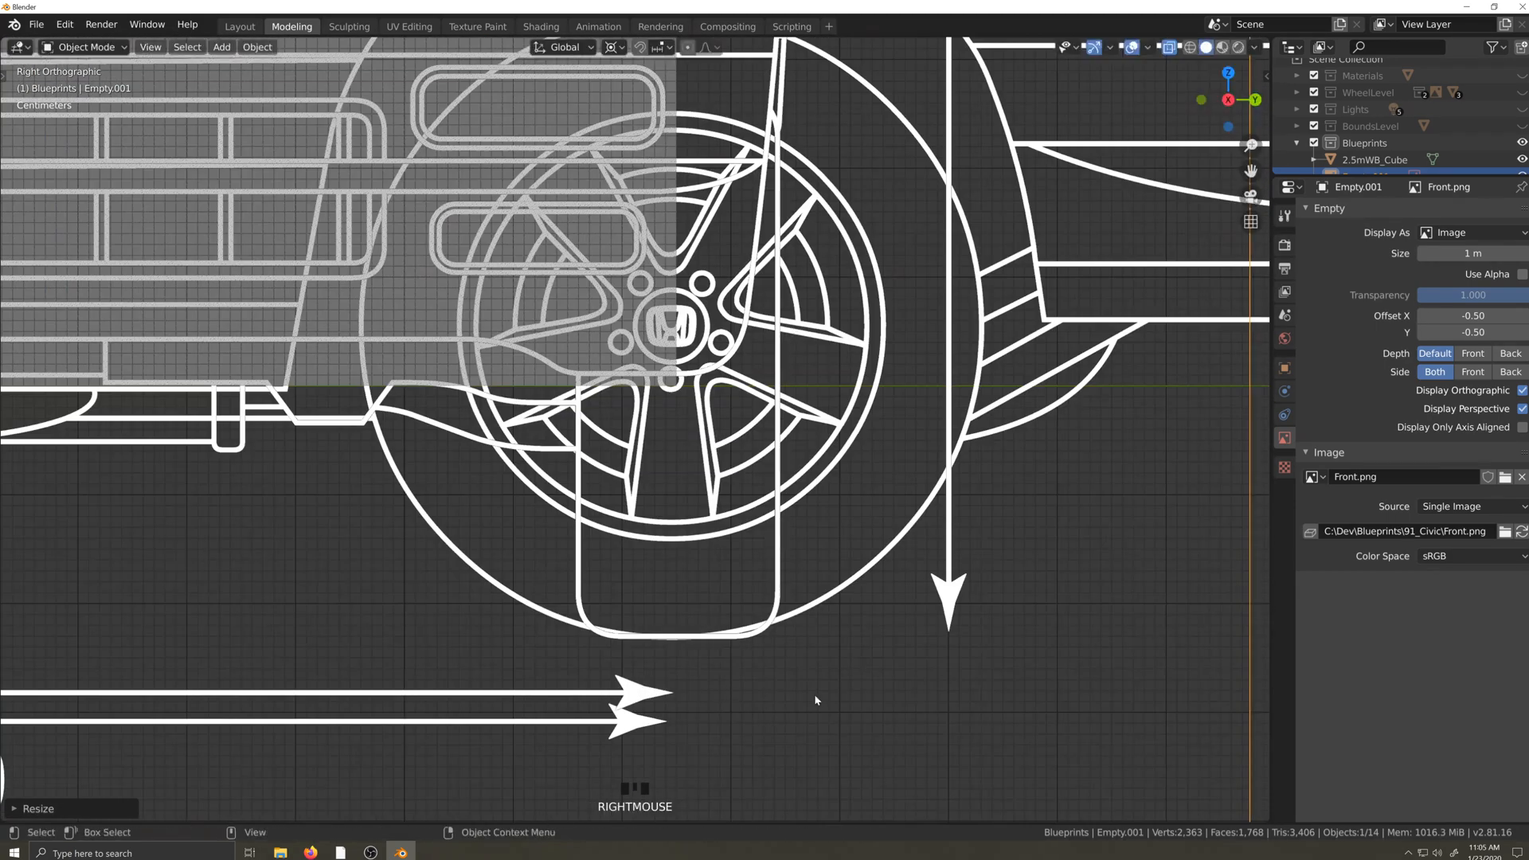
- Stand the Front.png empty upright in front view and fit it over the guide cube
scroll(up, 3)
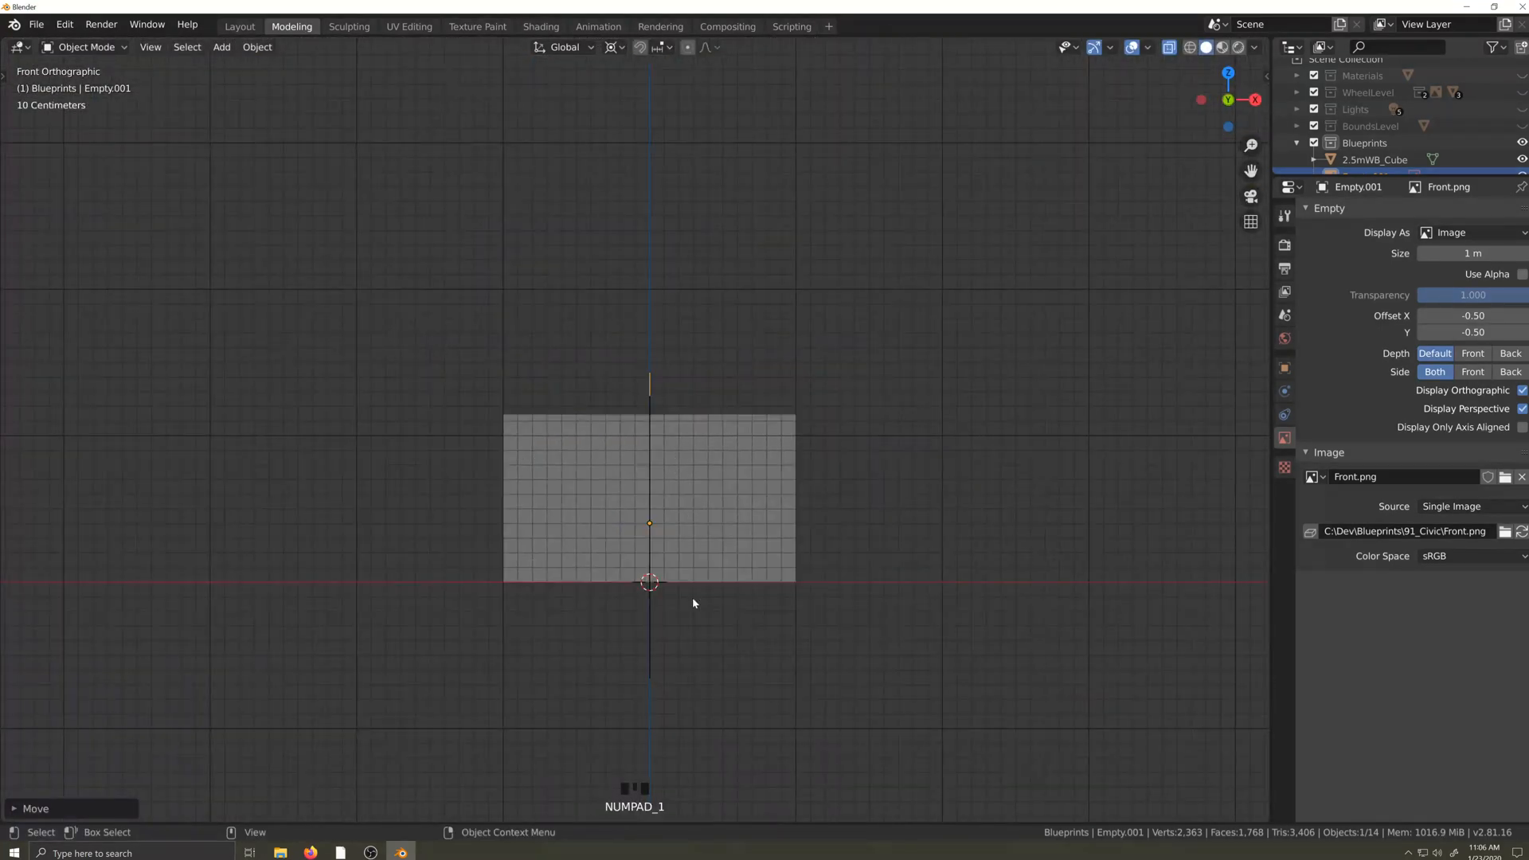
key(r)
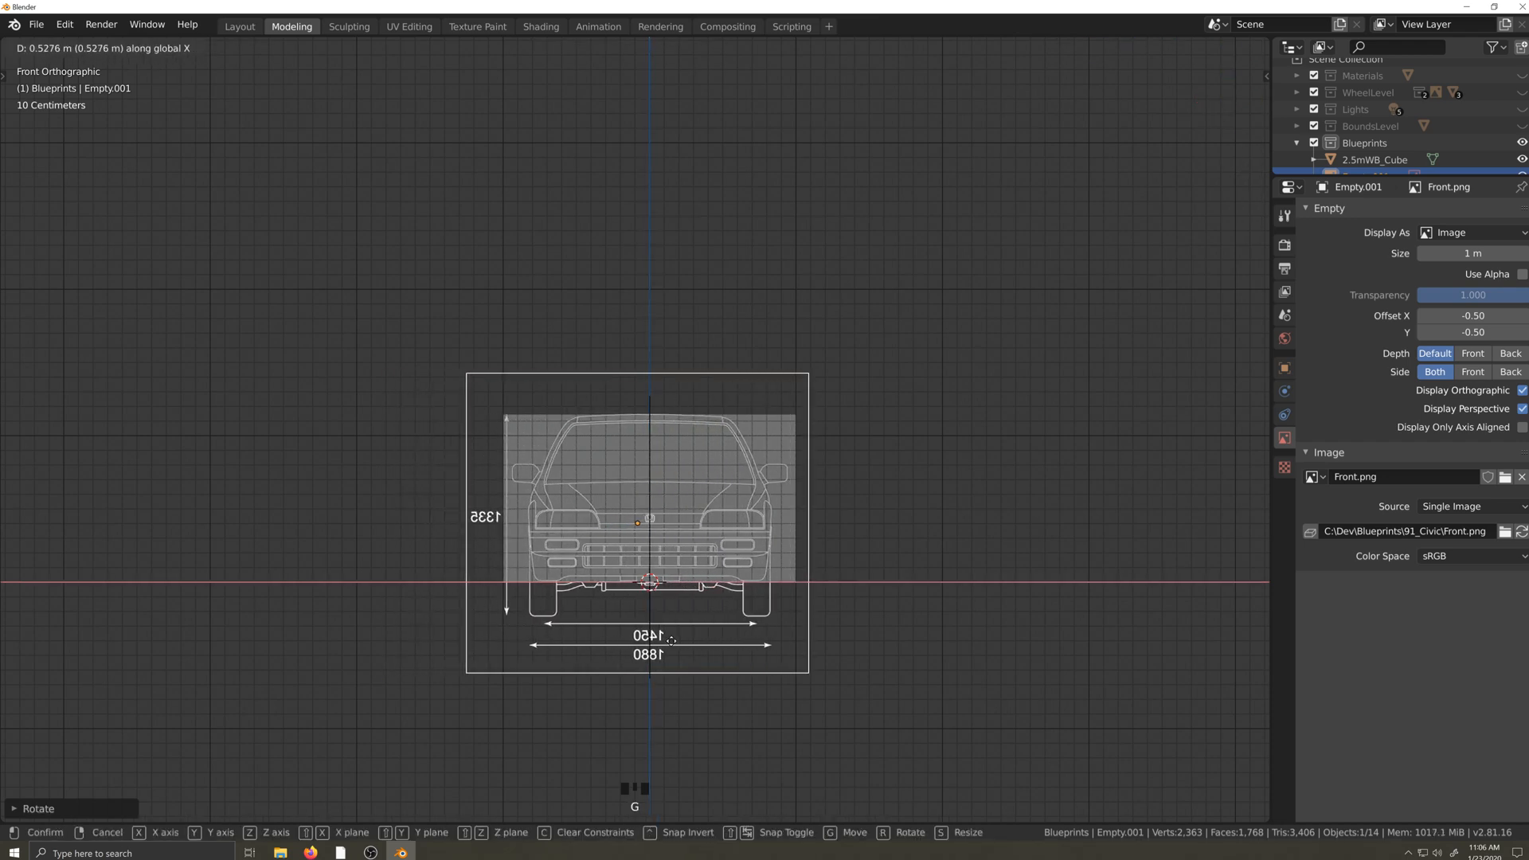
scroll(up, 3)
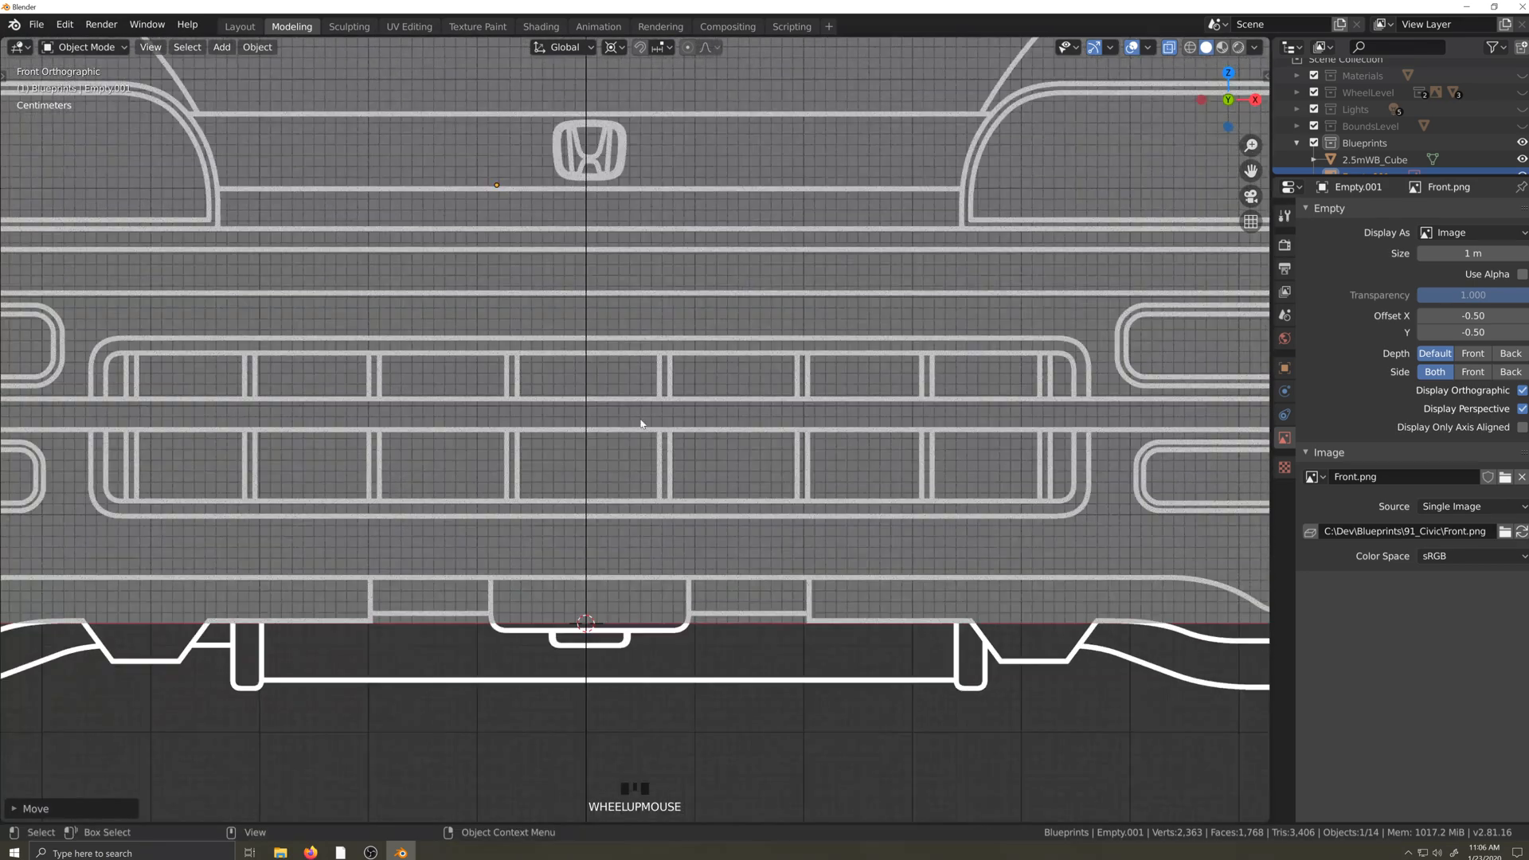
key(g)
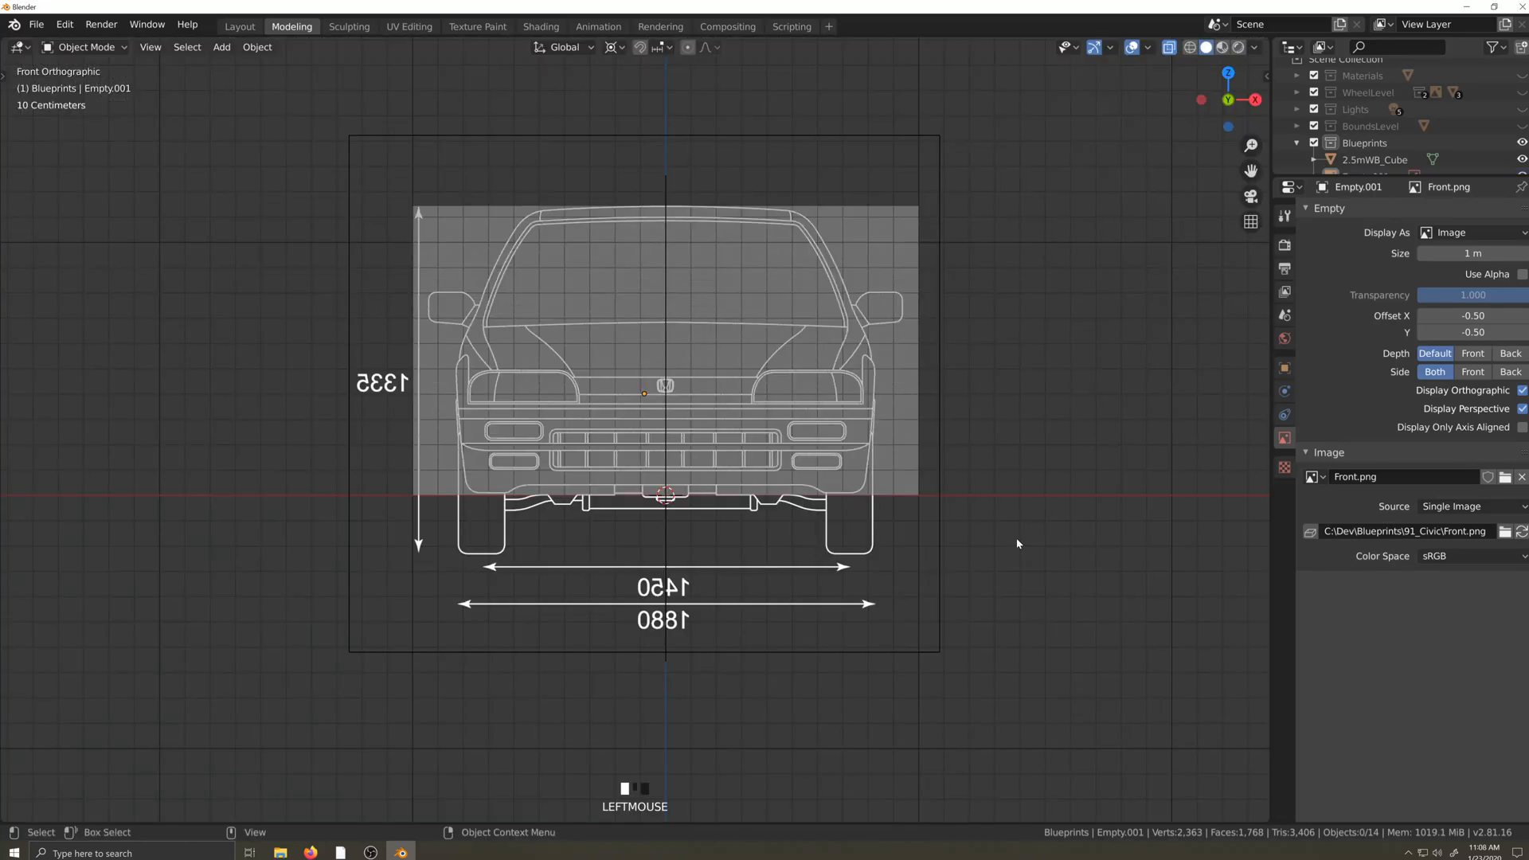
- Add another image empty and load Rear.png from the 91_Civic blueprint folder
key(shift+a)
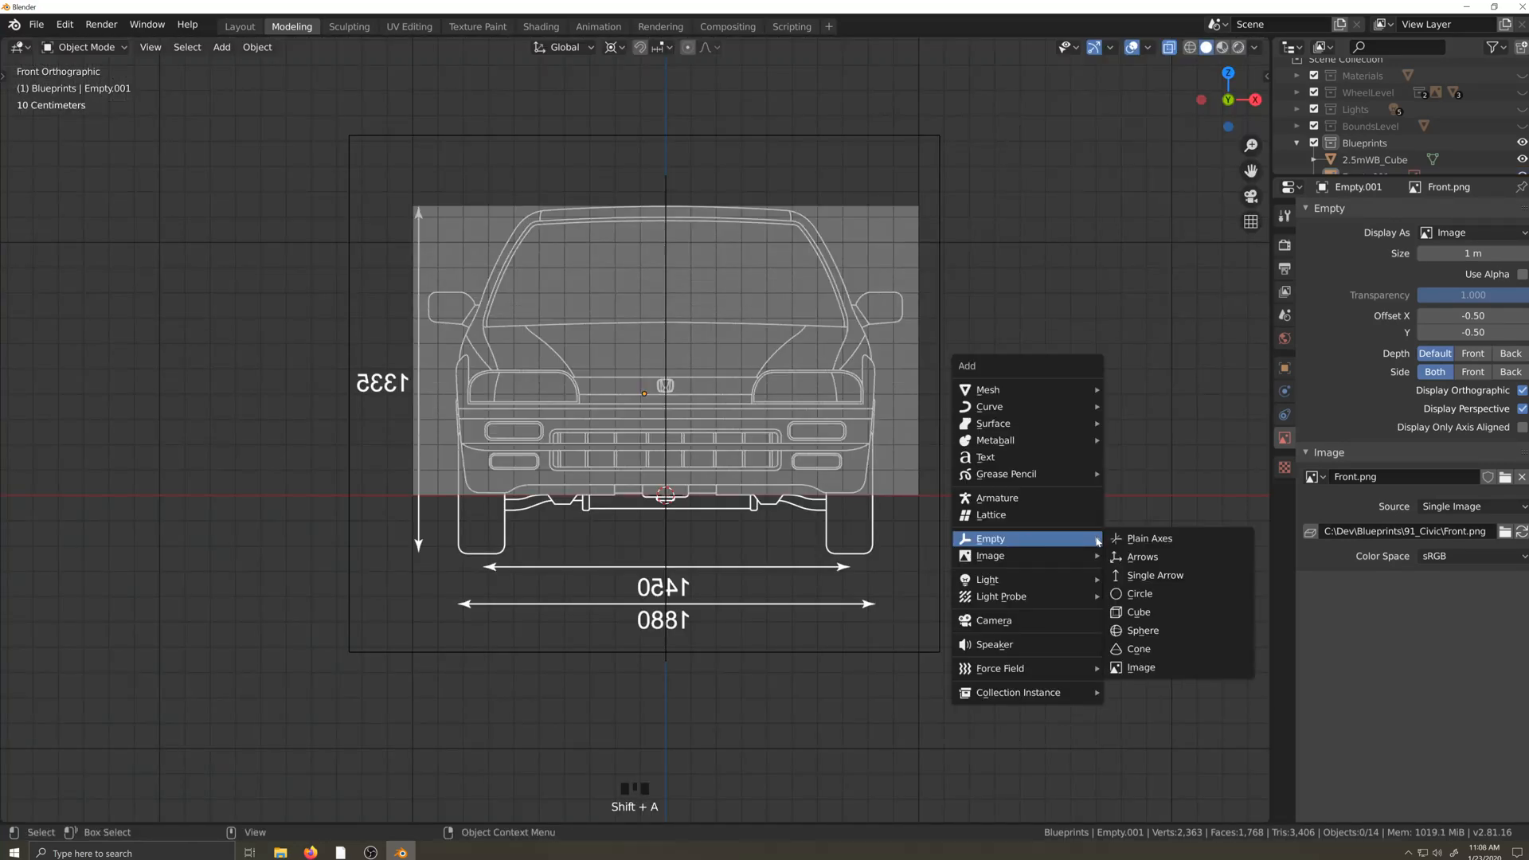
click(1138, 667)
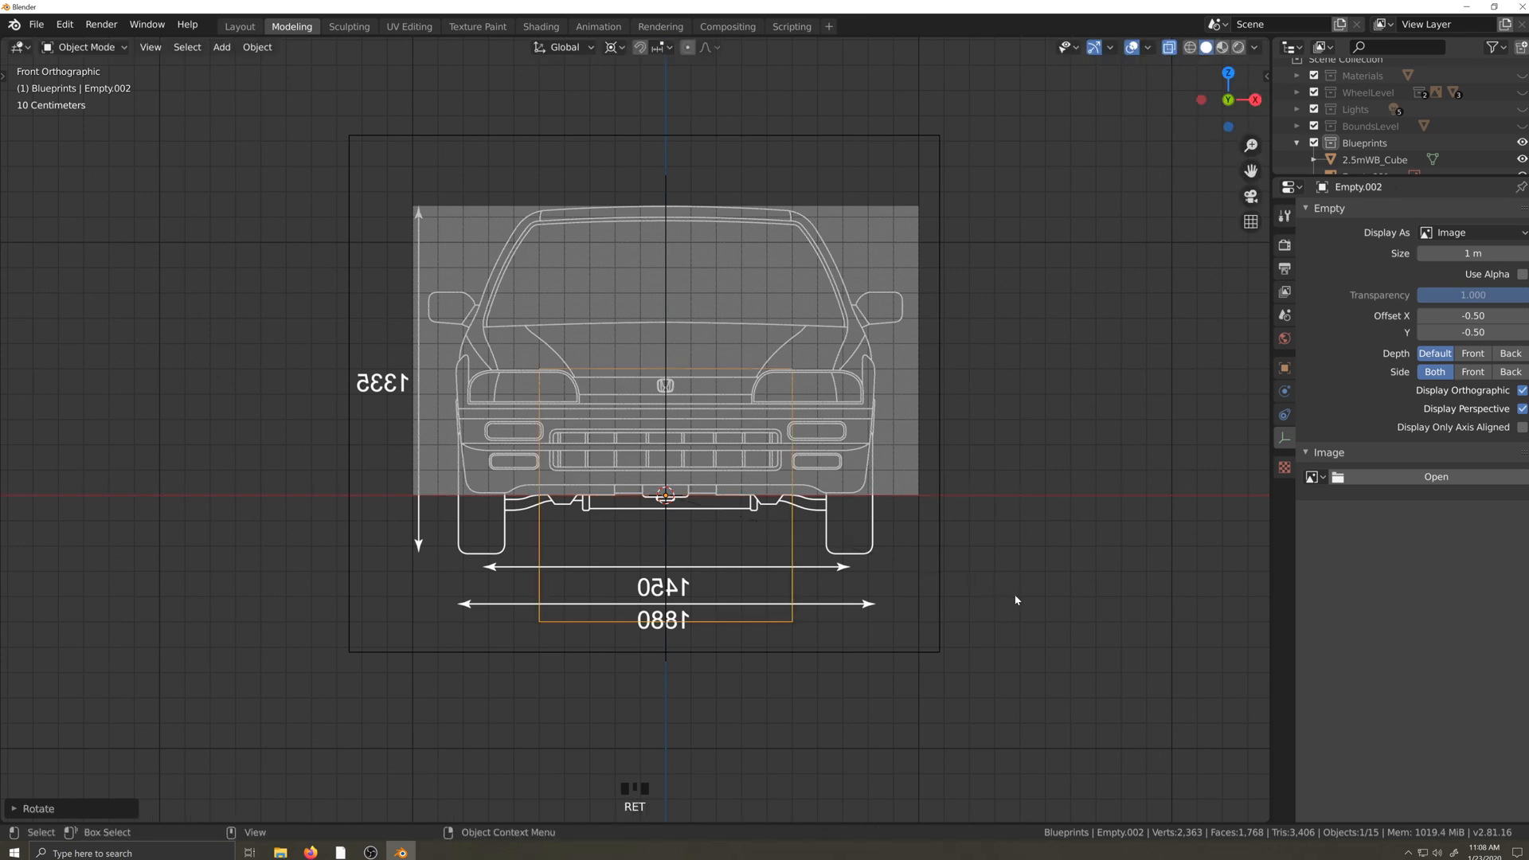
click(1434, 477)
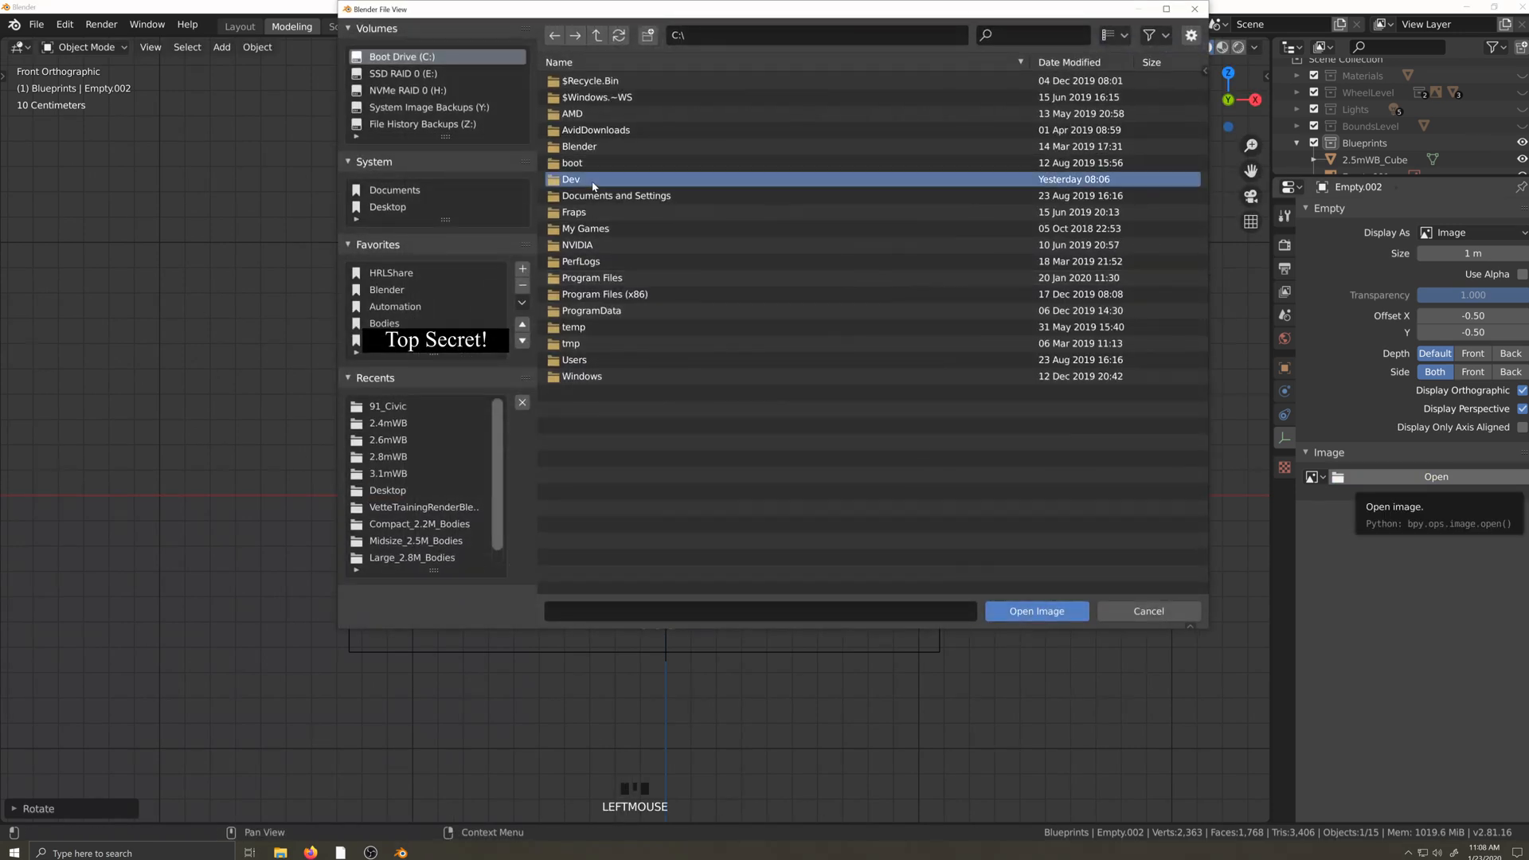
double_click(573, 179)
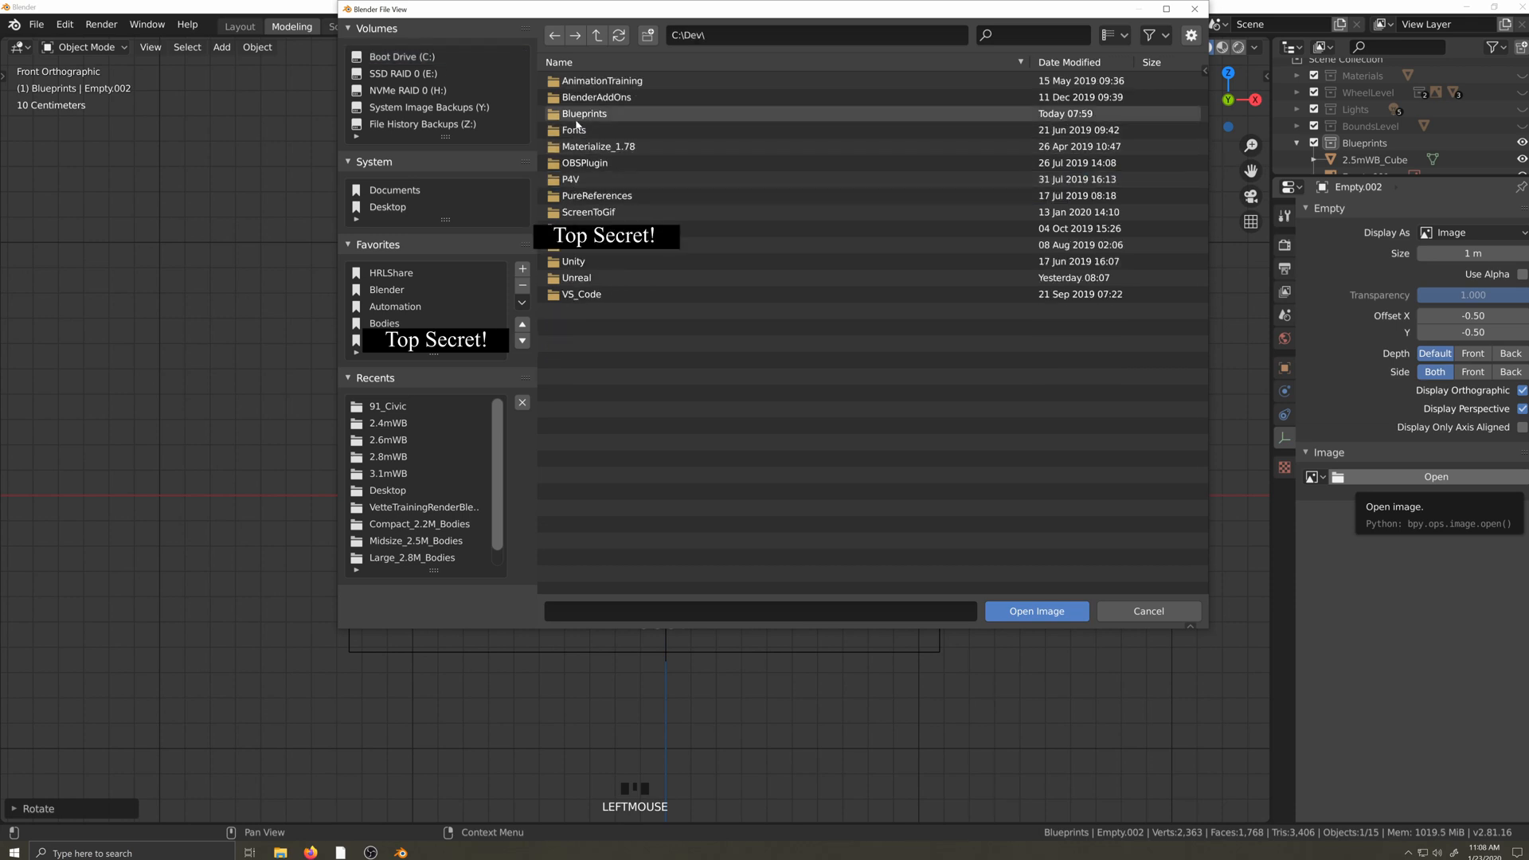
double_click(388, 405)
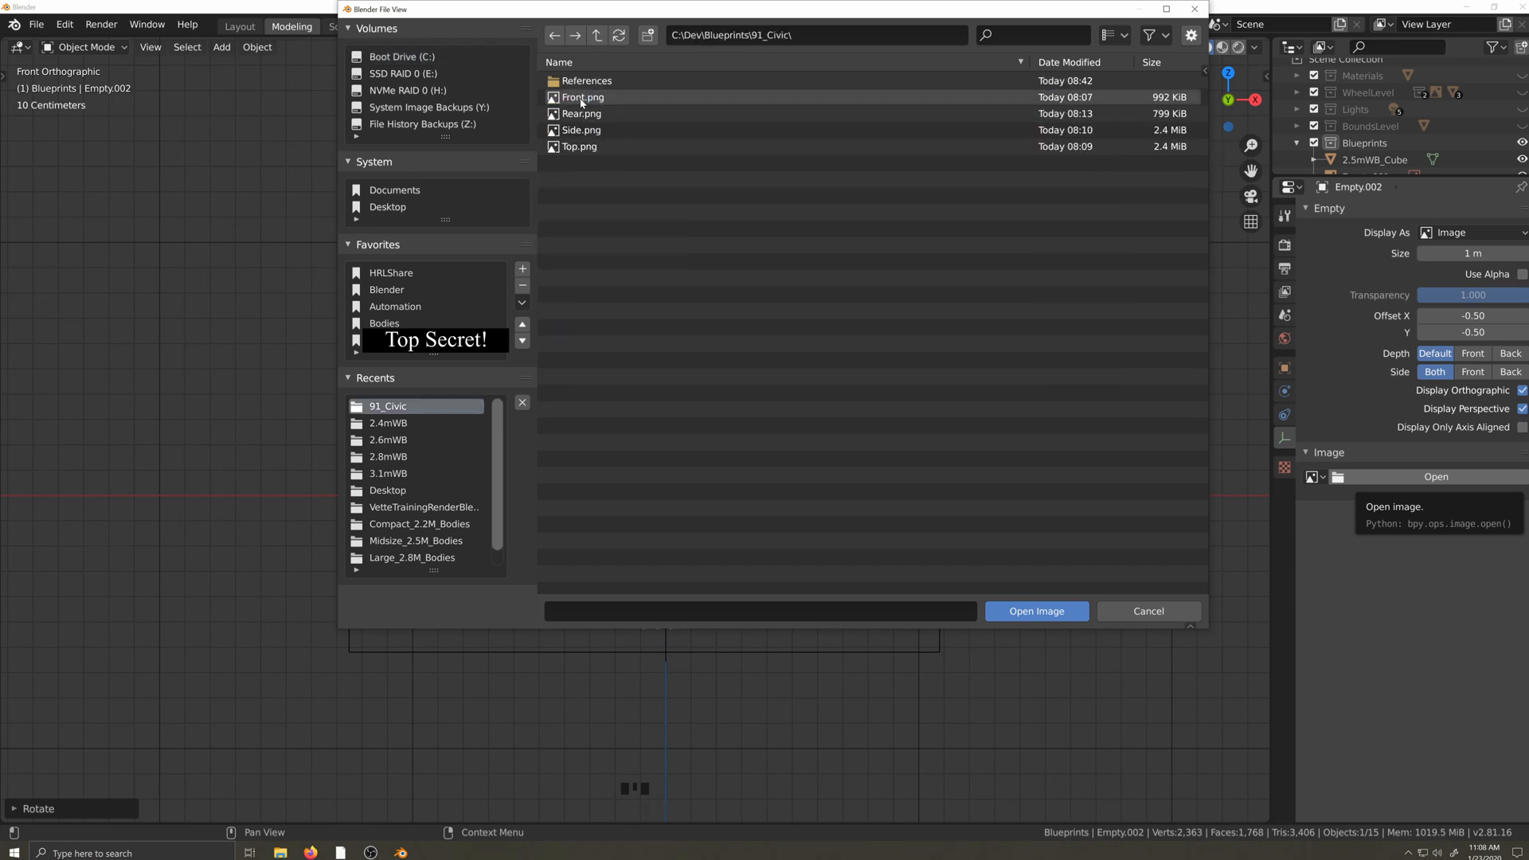
click(1035, 611)
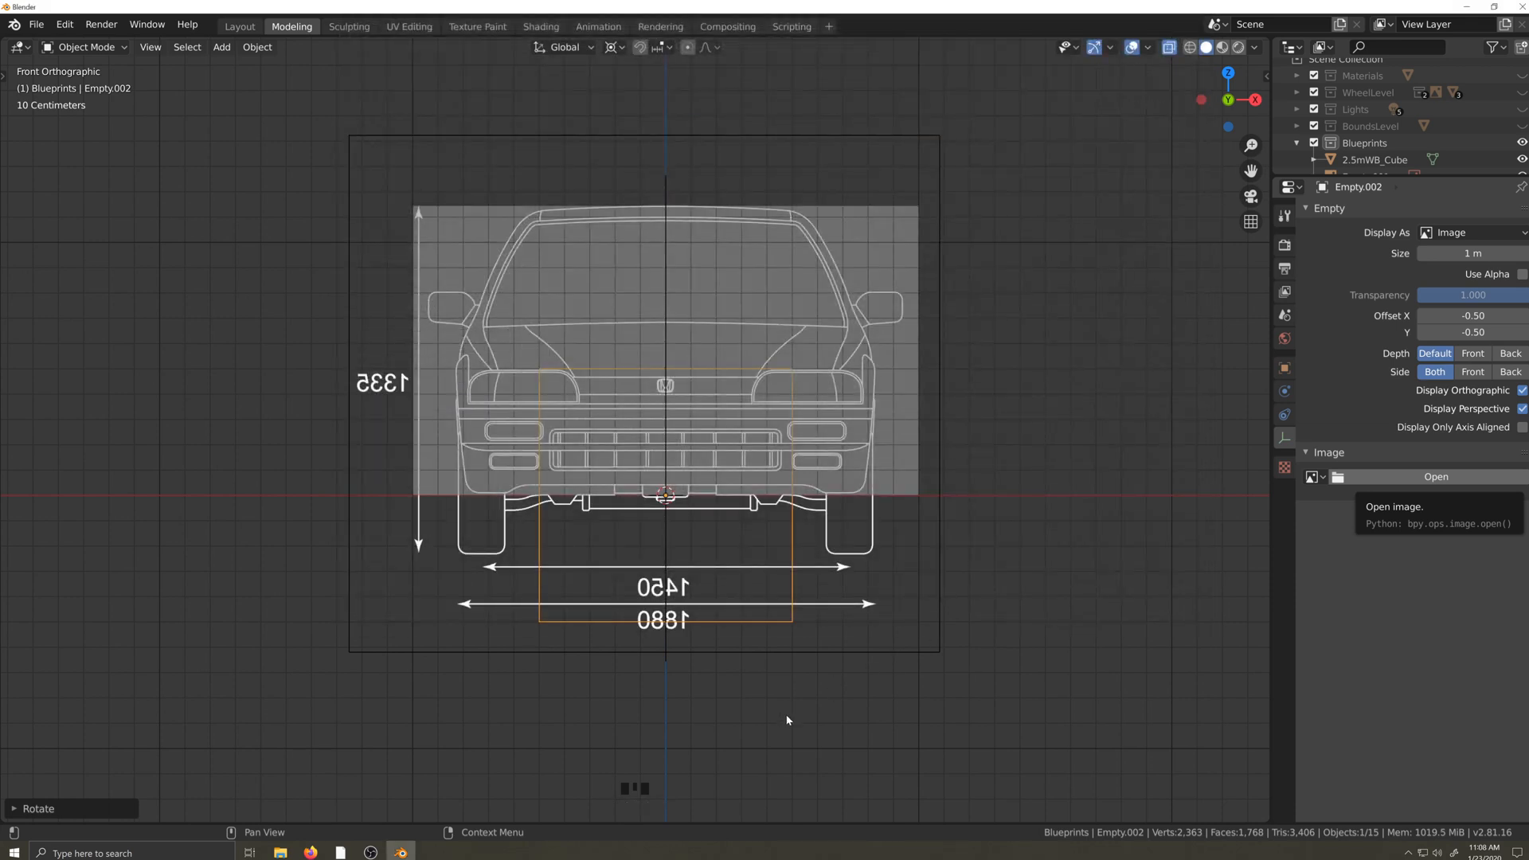
click(1435, 476)
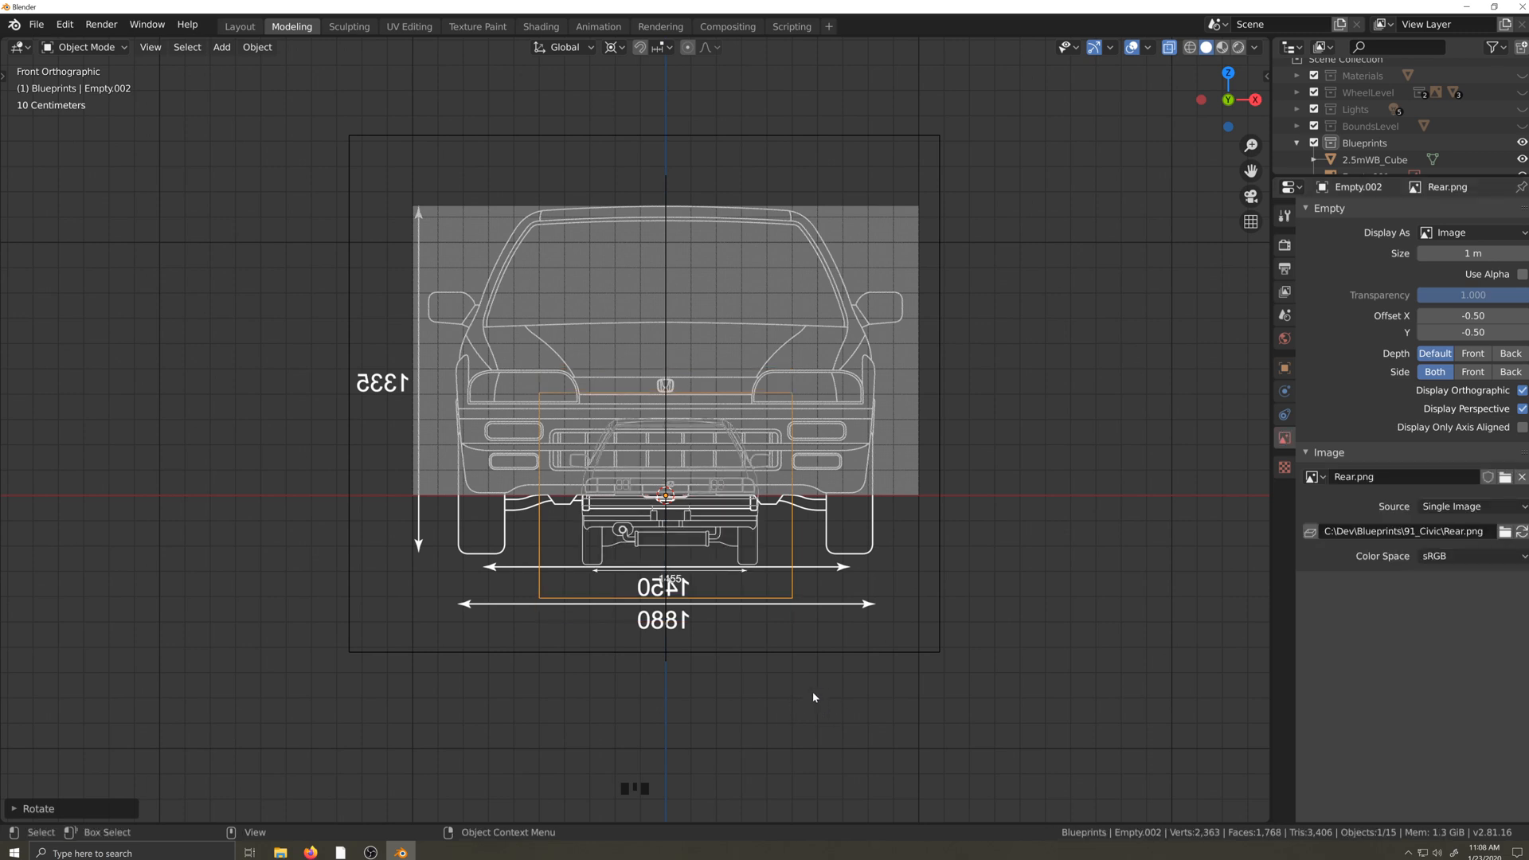
- Move the rear blueprint empty into place against the front blueprint
key(g)
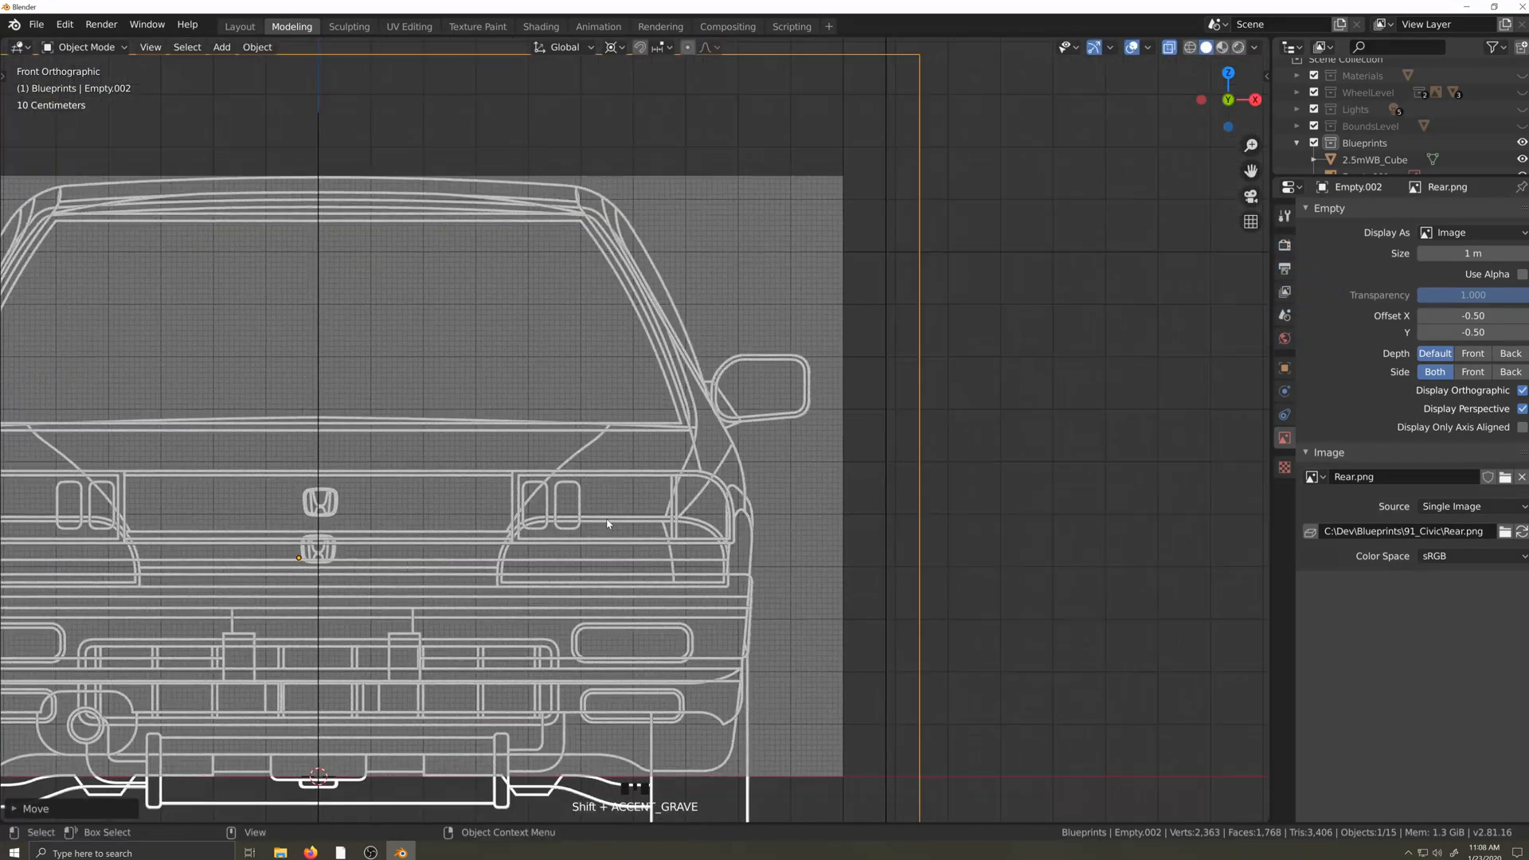
scroll(up, 3)
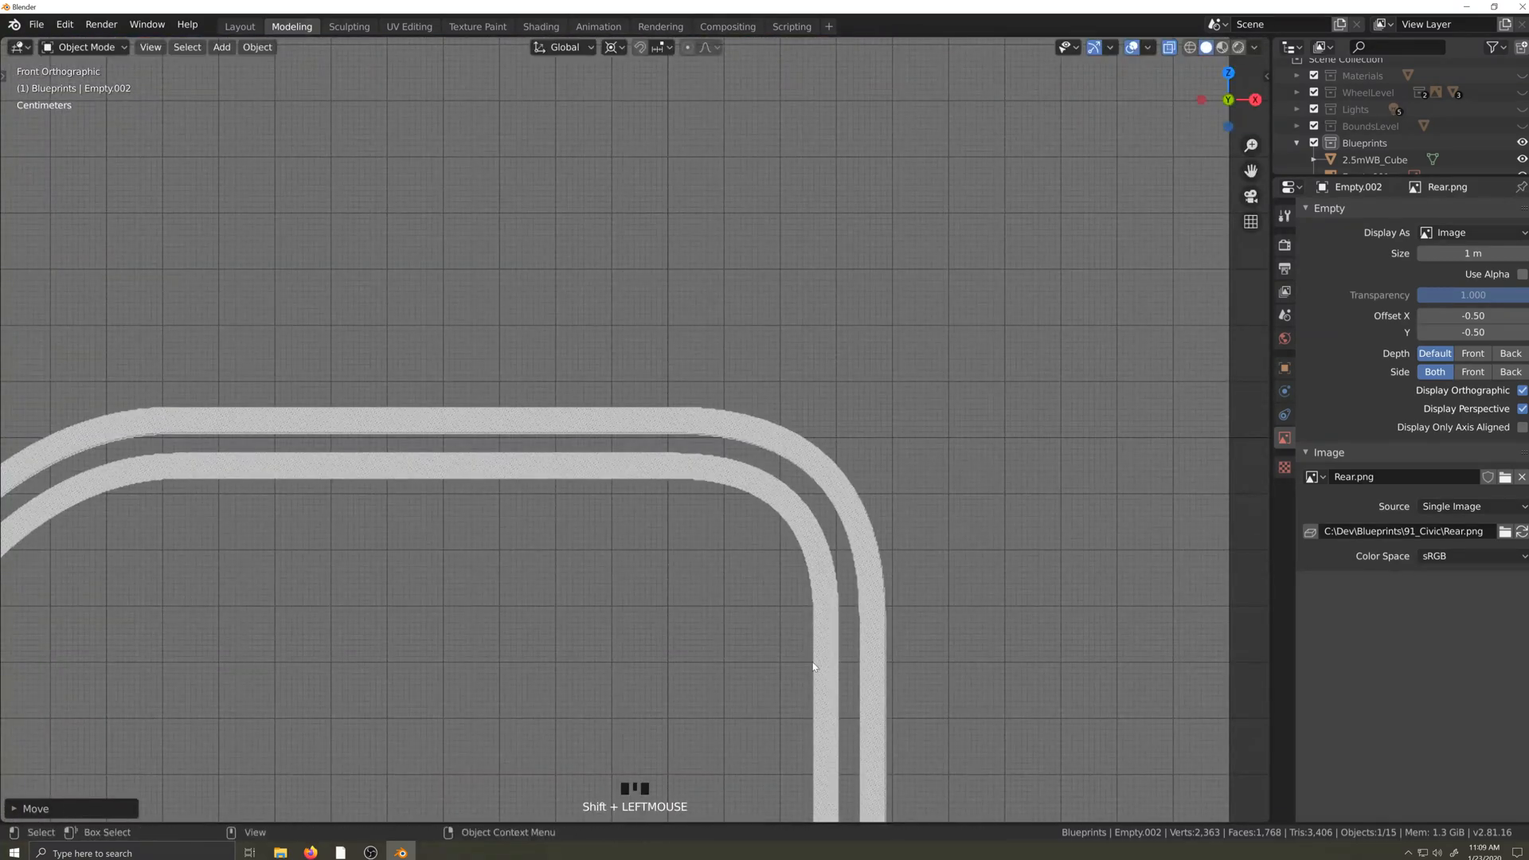
scroll(down, 3)
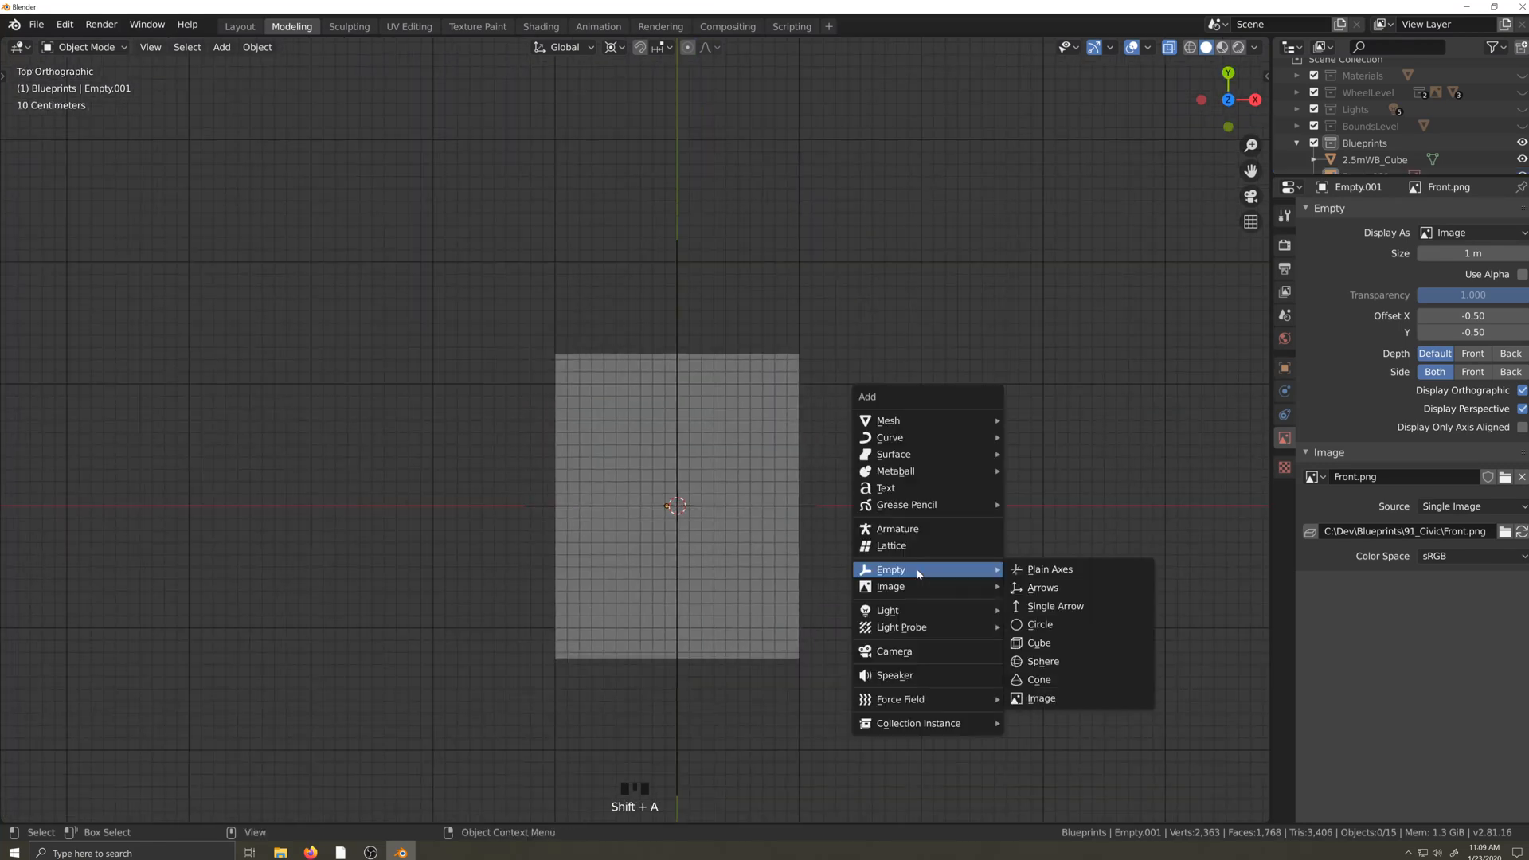
- Add a Top.png image empty, rotated 90°, scaled and shifted along X in top view
click(1041, 698)
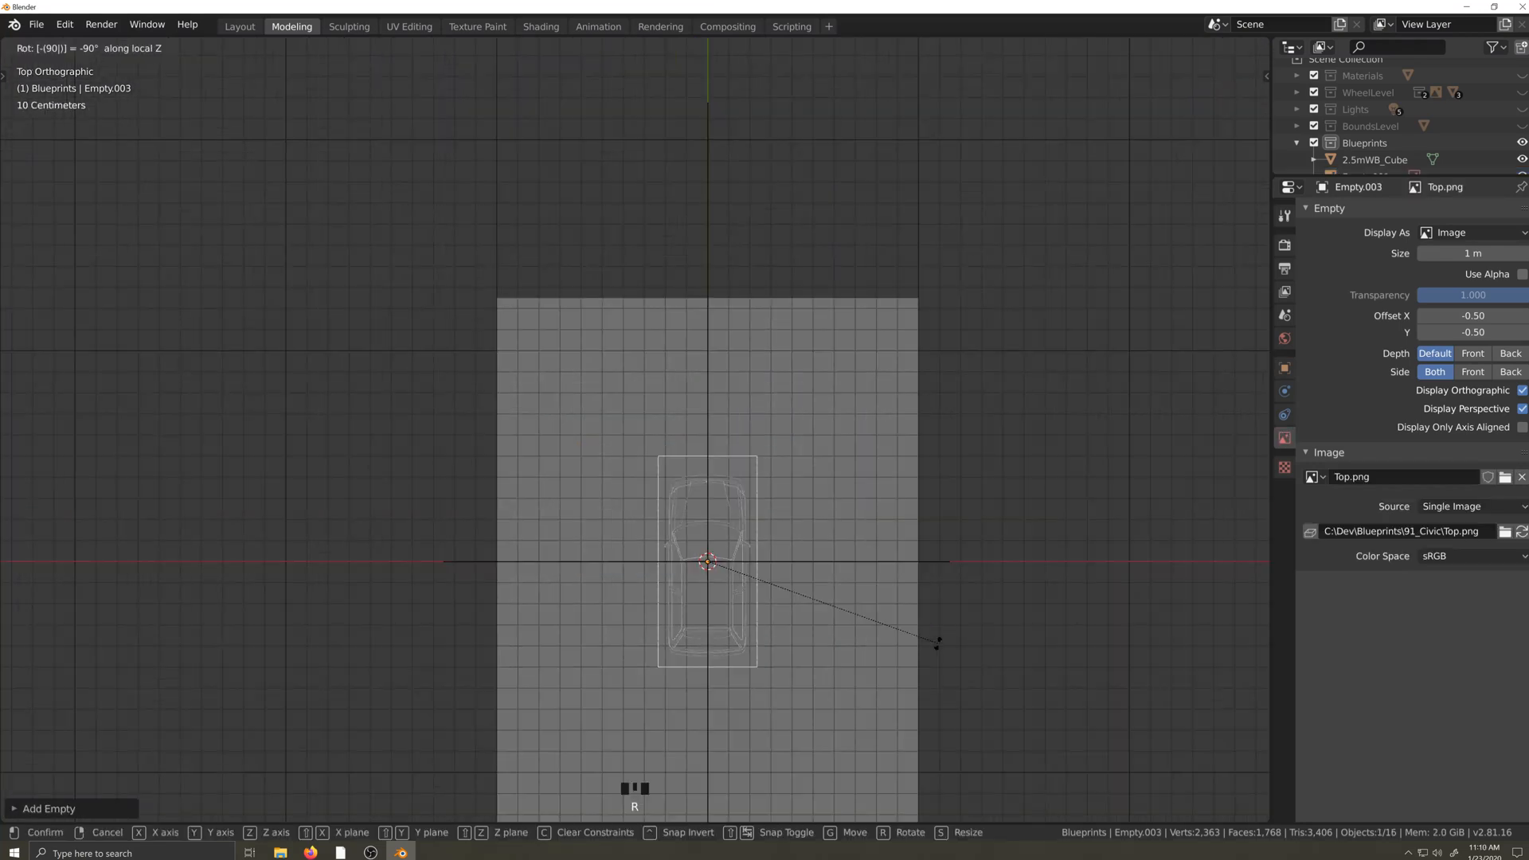
key(s)
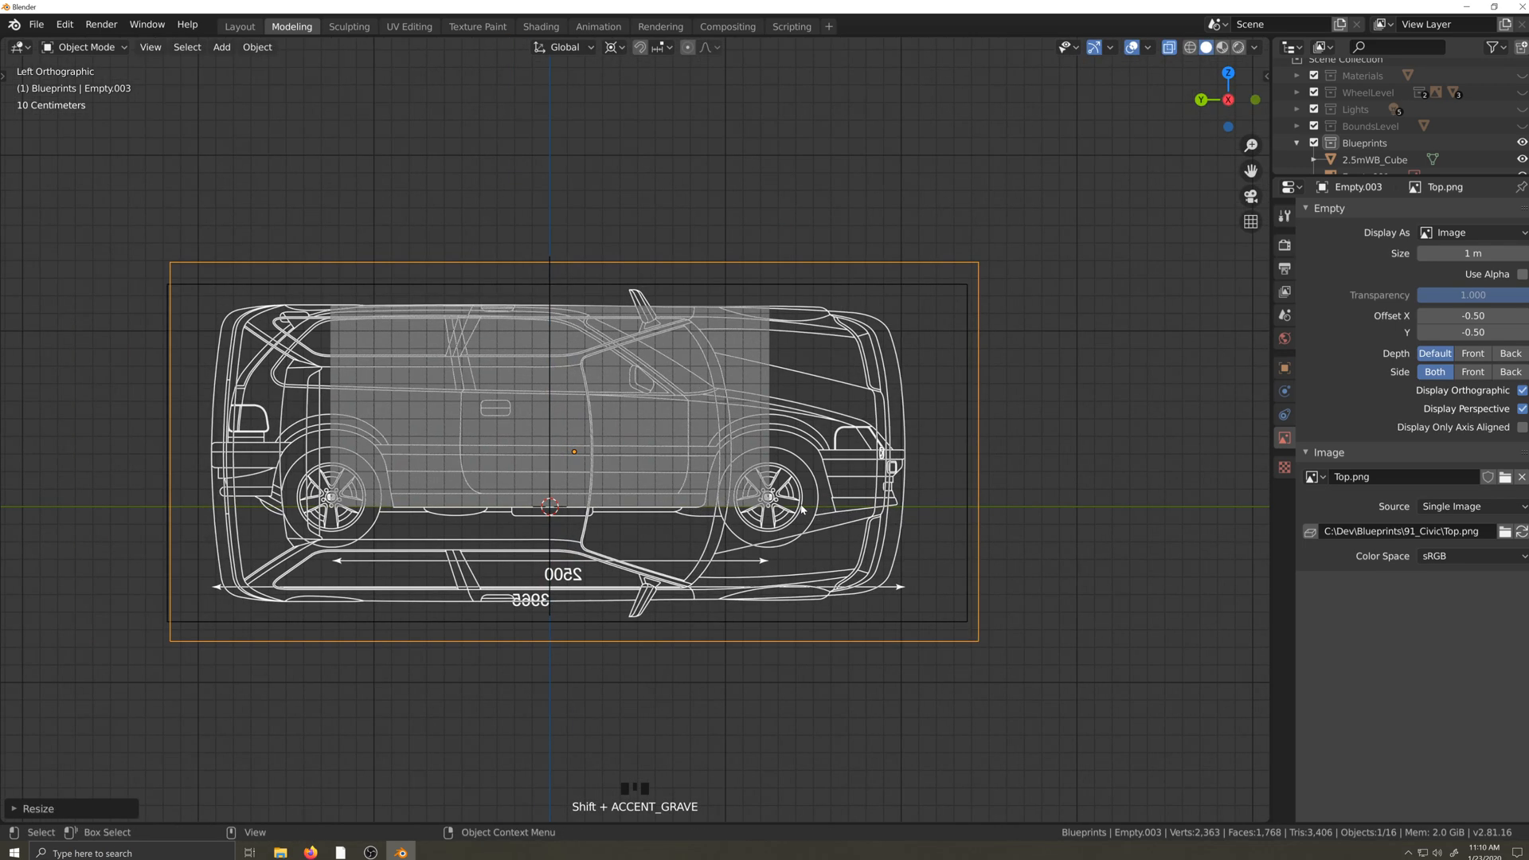
key(r)
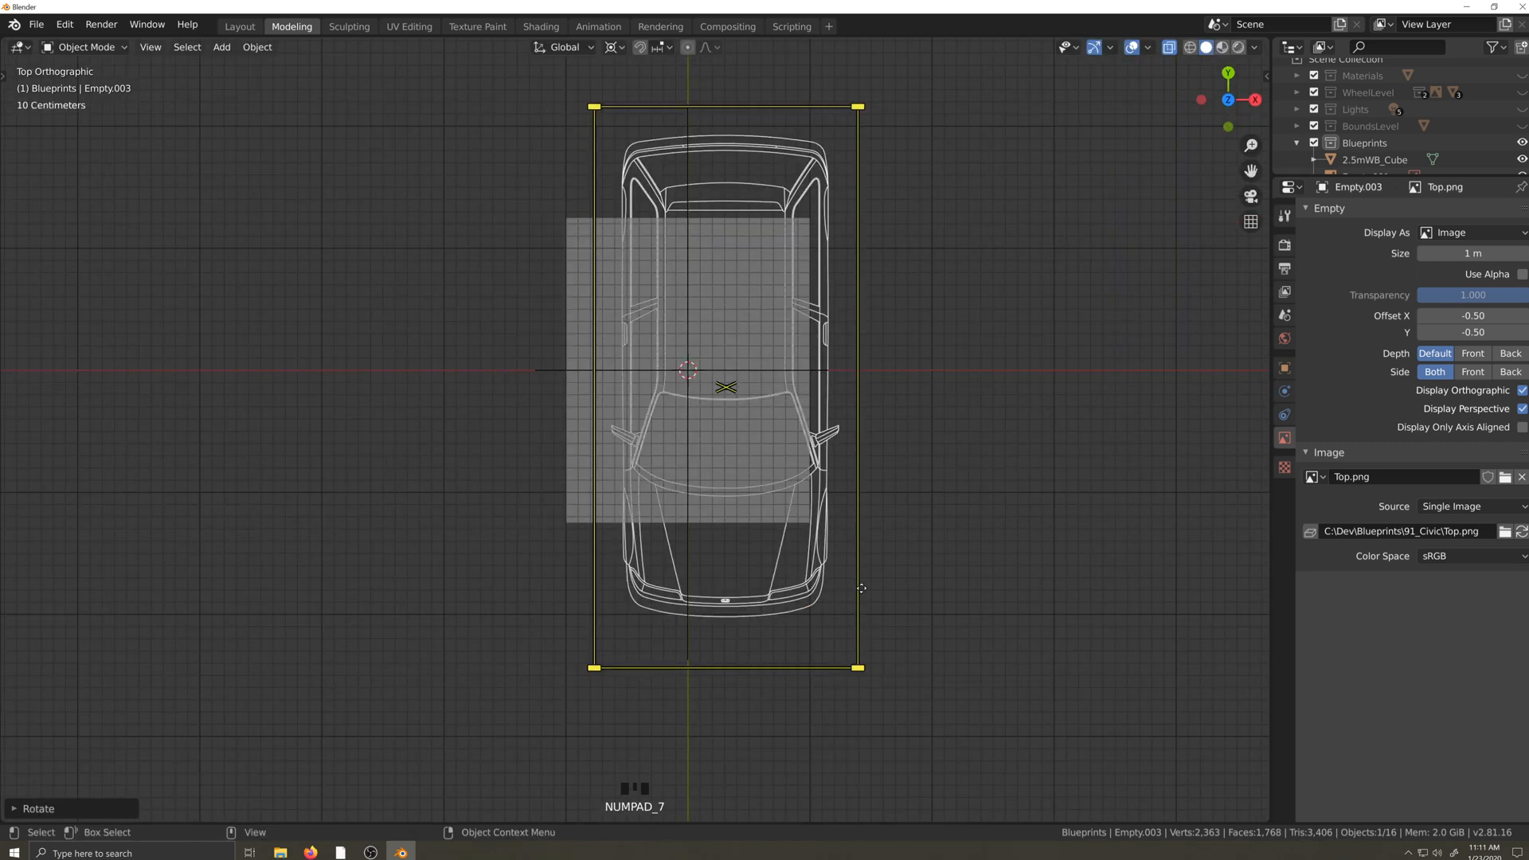
key(g)
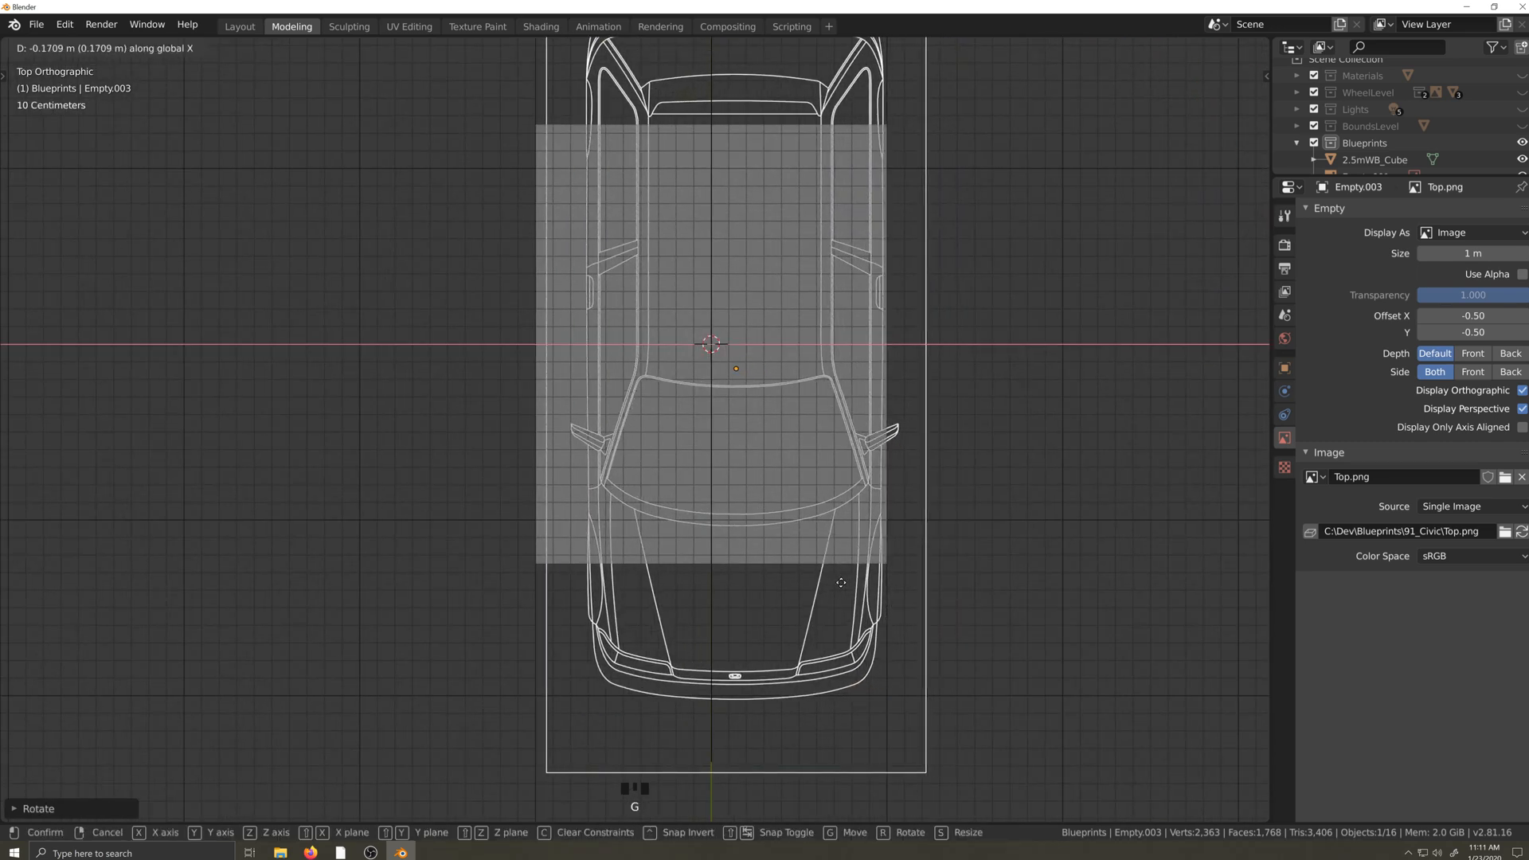
mouse_move(817, 585)
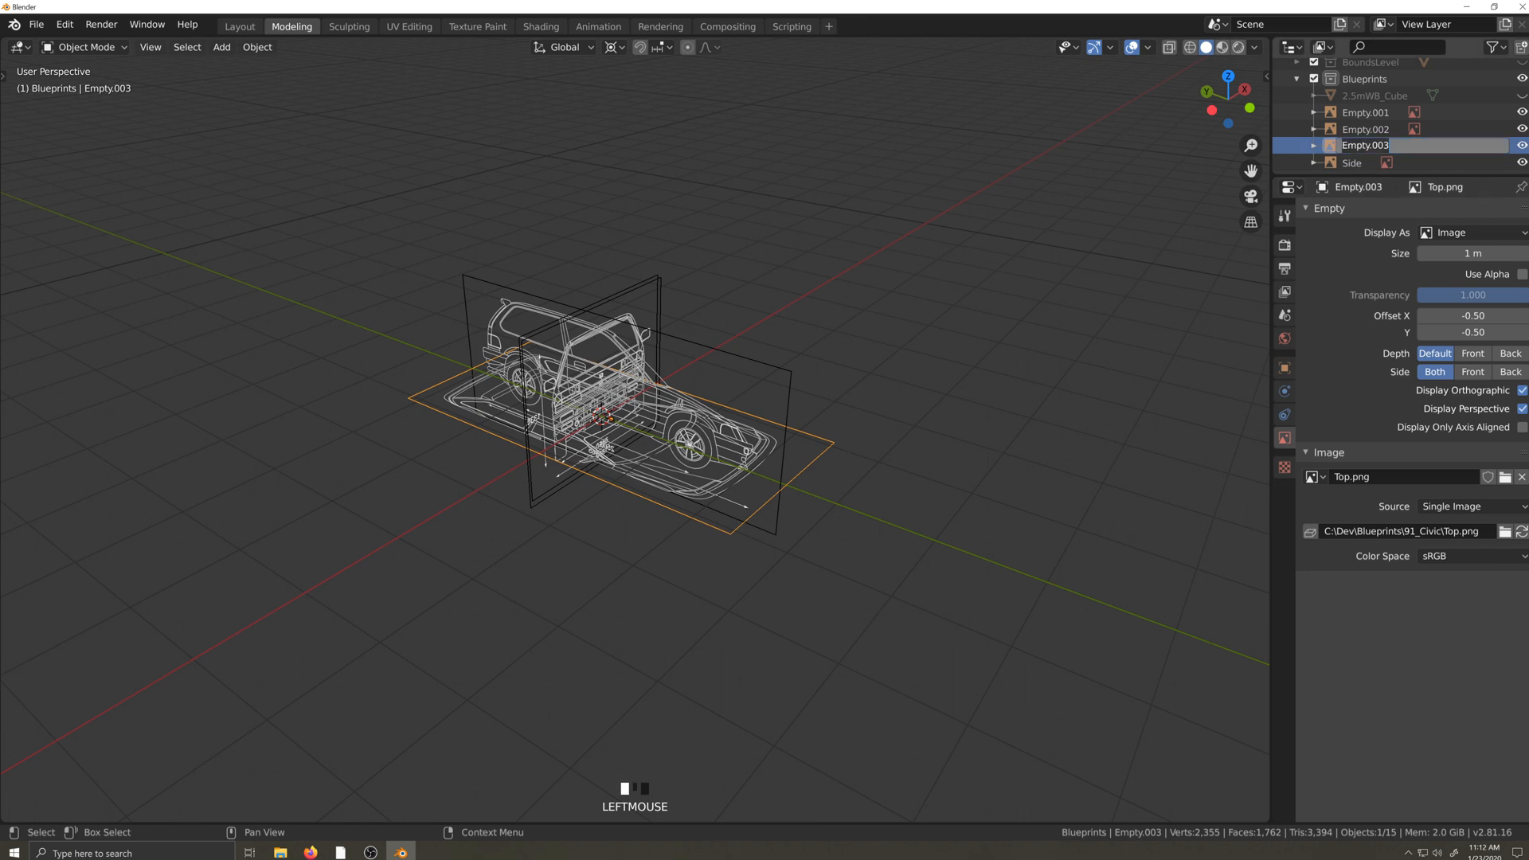
- Rename the blueprint empties Front, Rear, Side and Top in the Outliner
click(1364, 129)
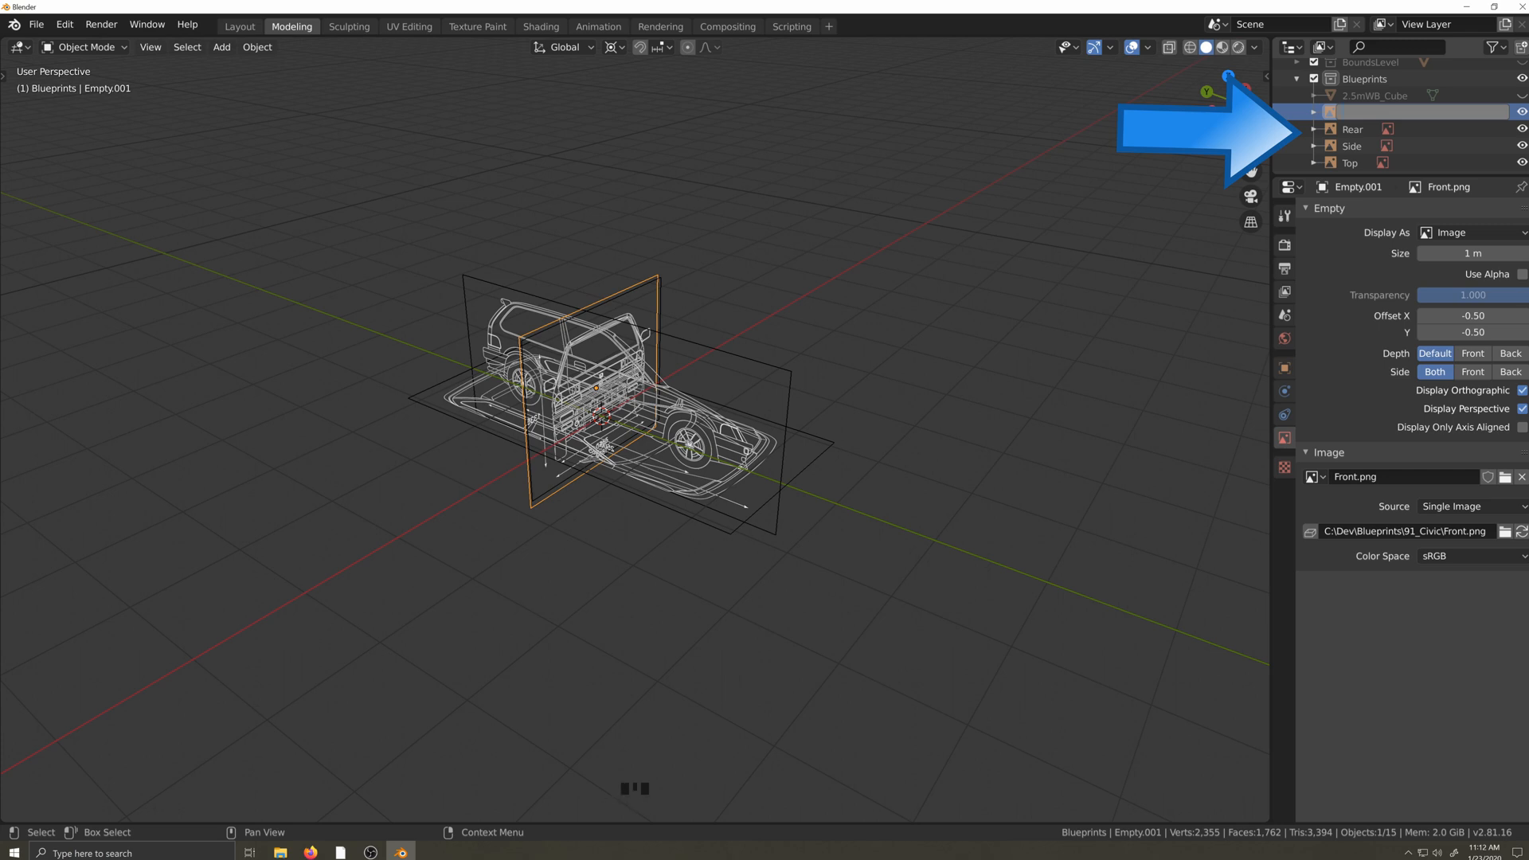
click(1353, 112)
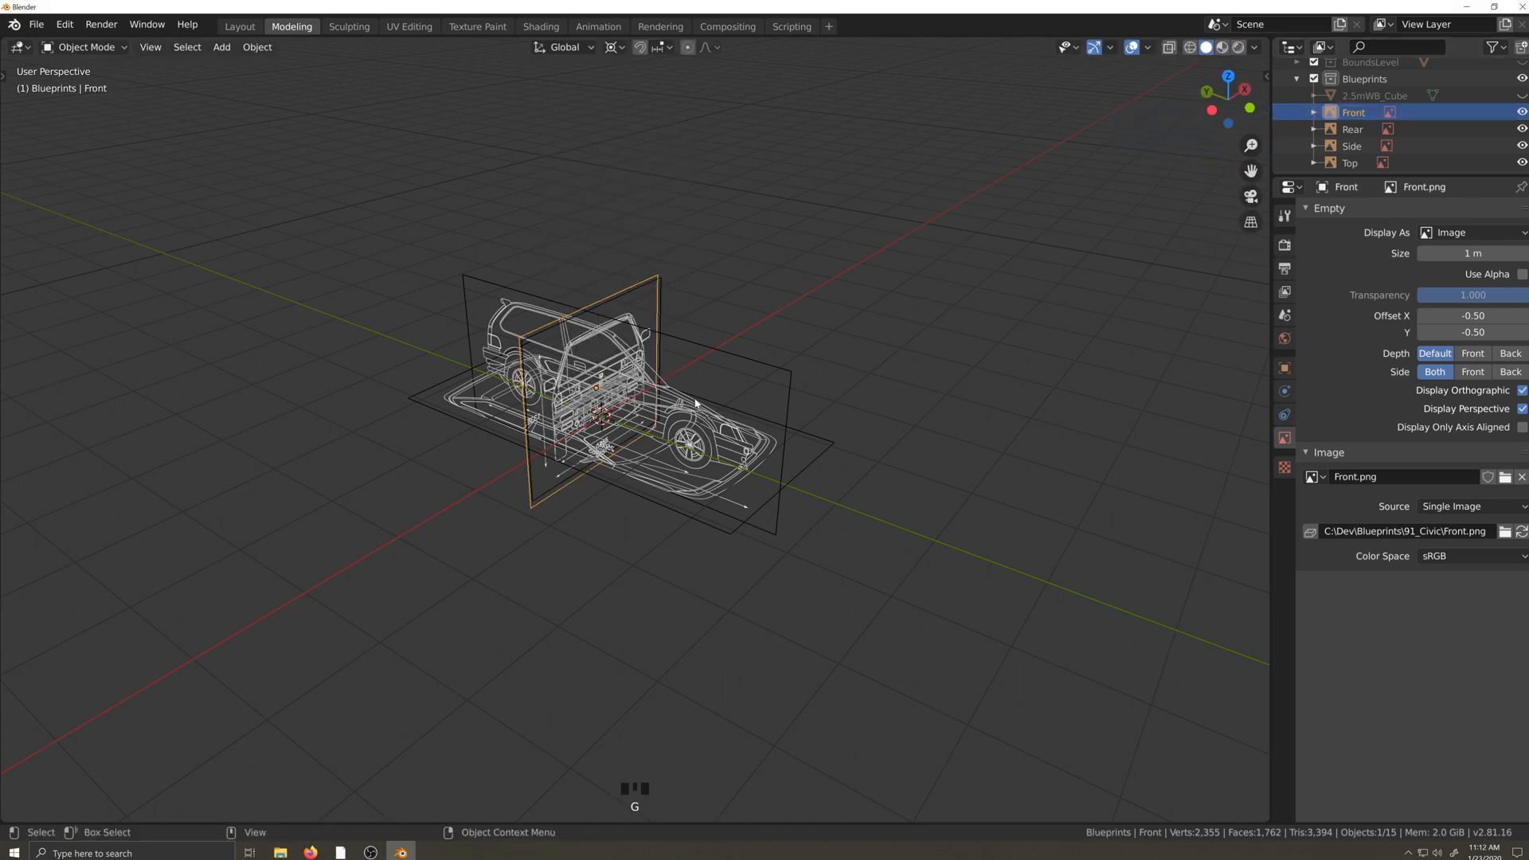
- Set the Front empty's Side to Back and the Rear empty's Side to one side only
scroll(up, 3)
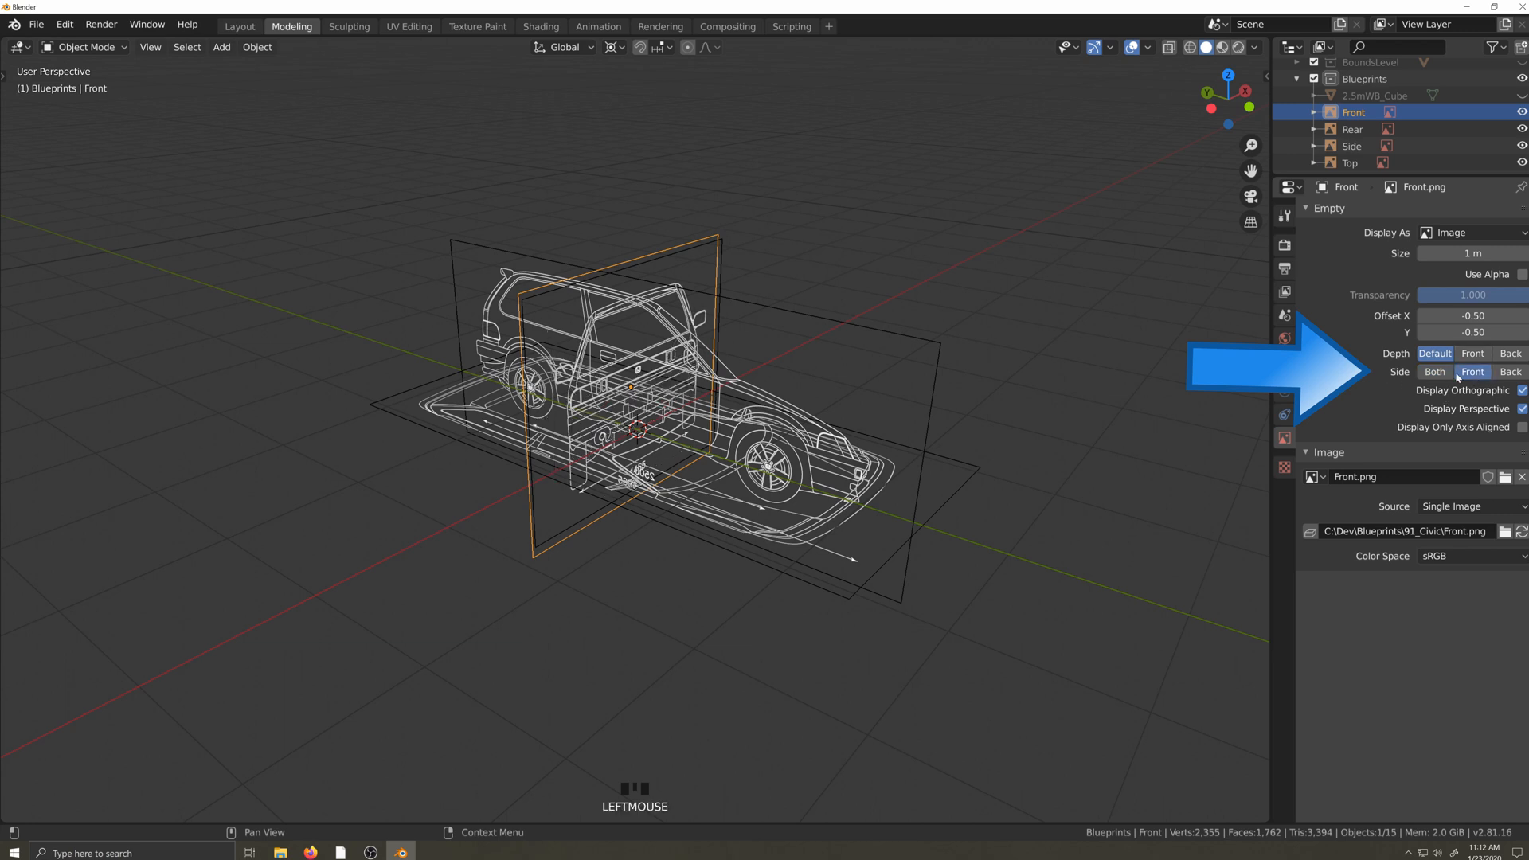
click(1511, 372)
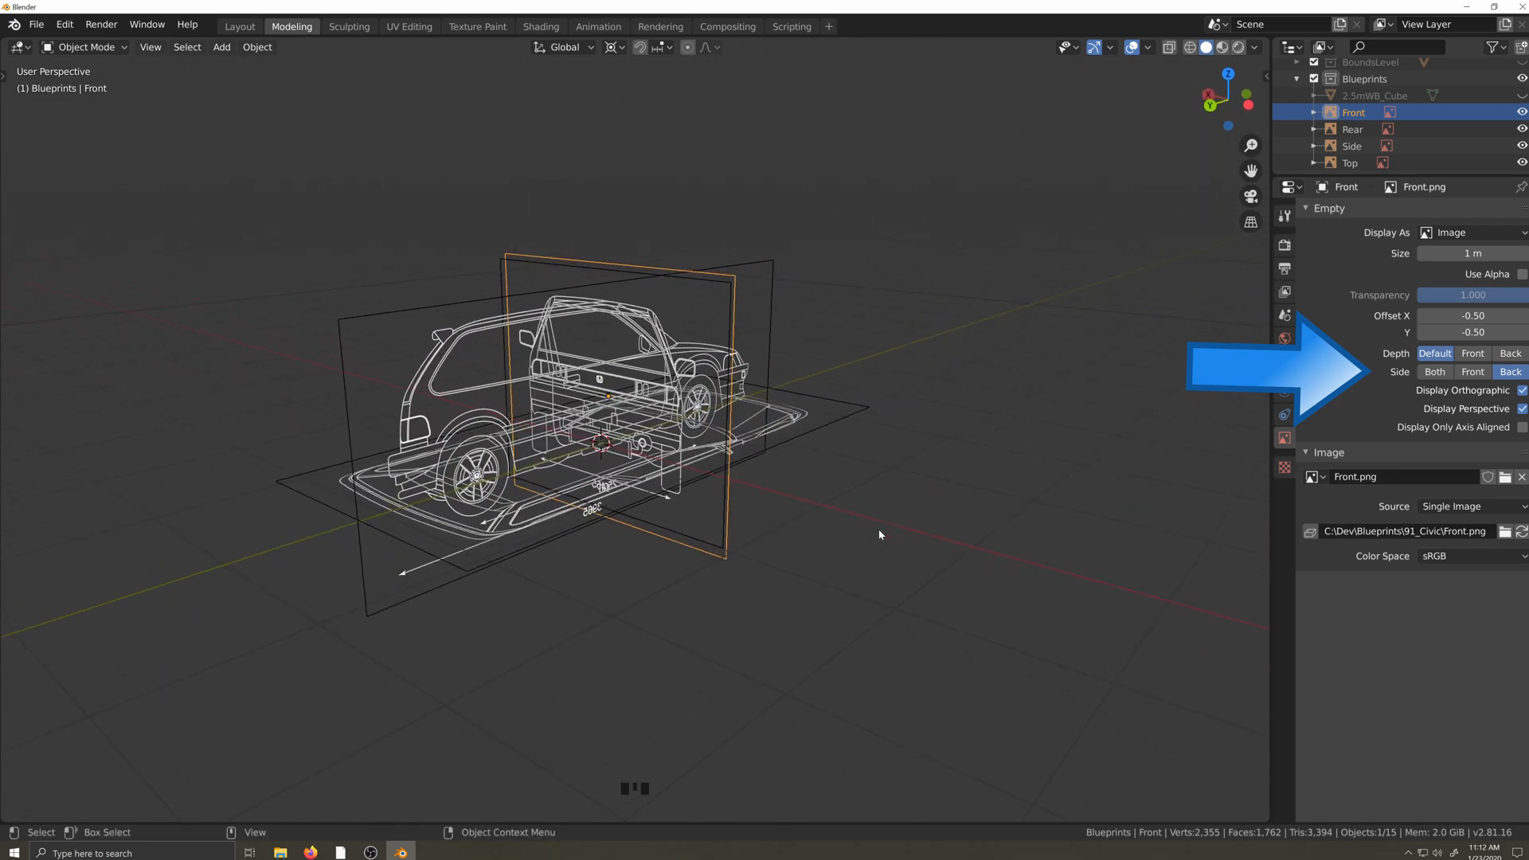
click(1352, 129)
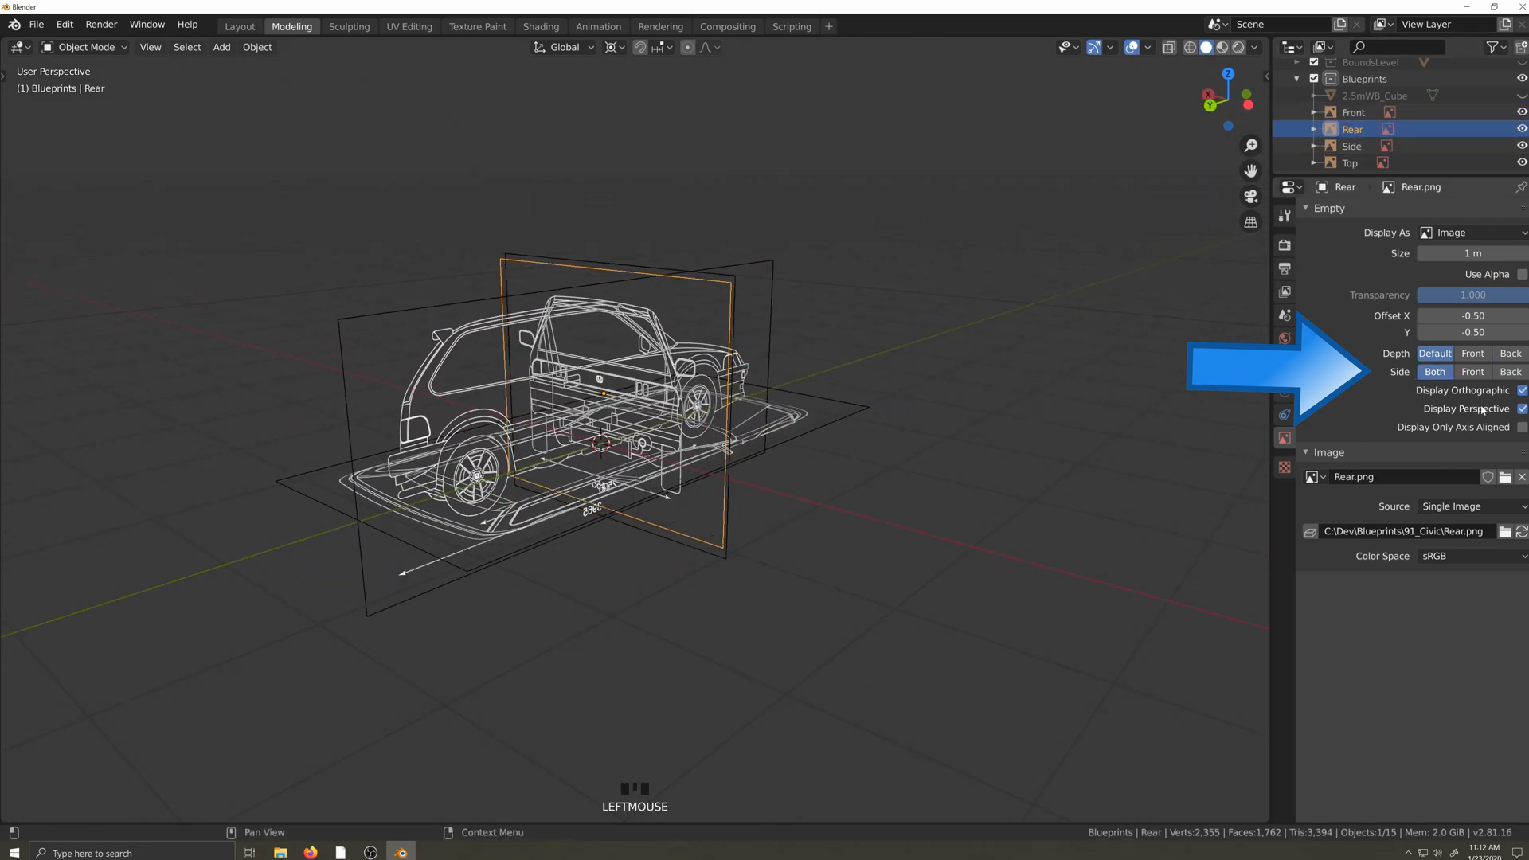
click(1472, 372)
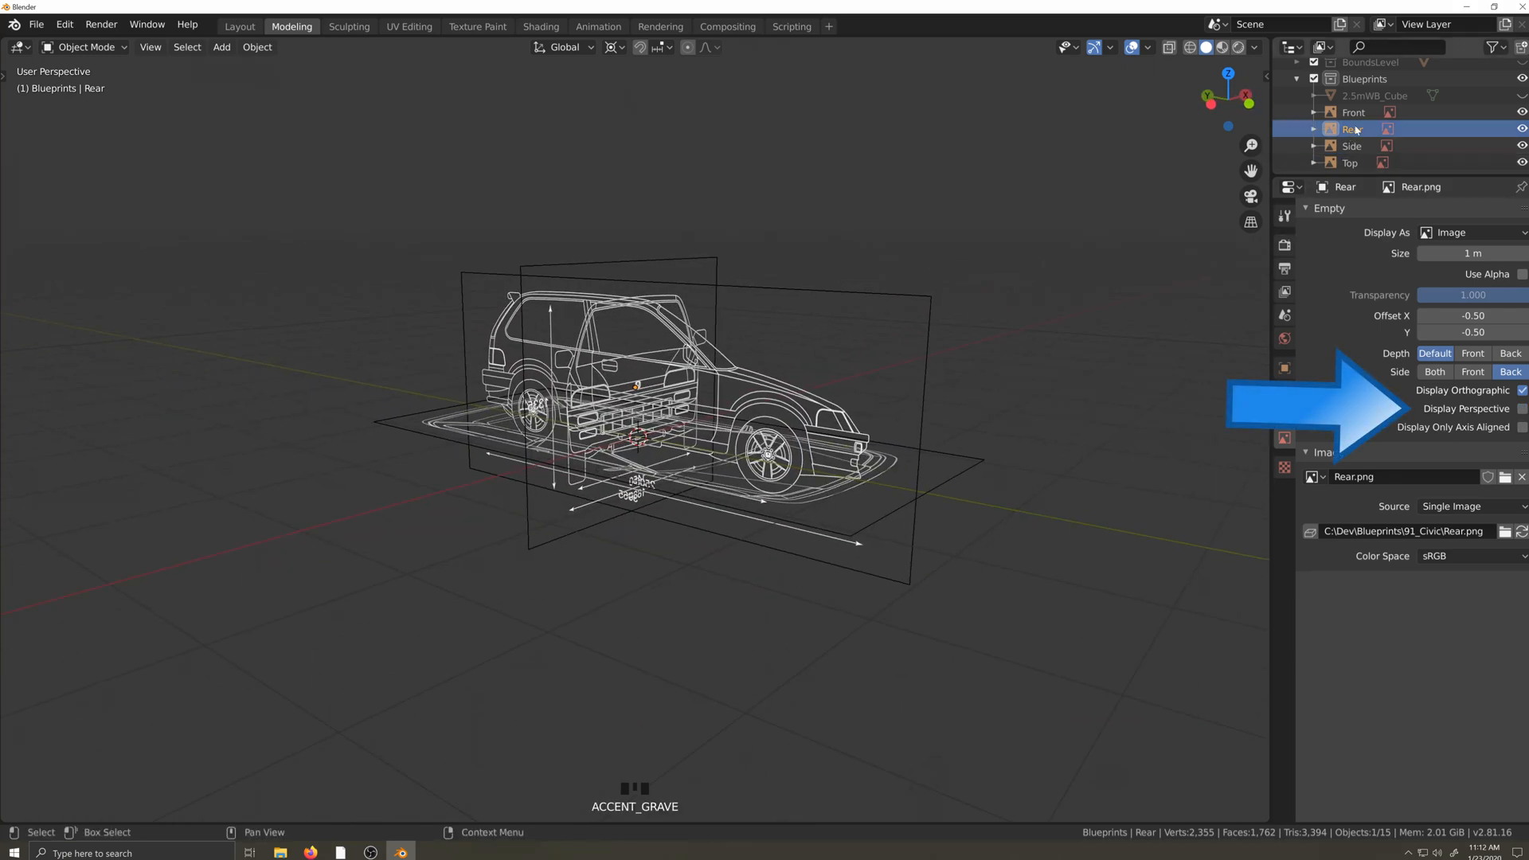
- Uncheck Display Perspective for the Front and Side blueprint empties
click(1353, 112)
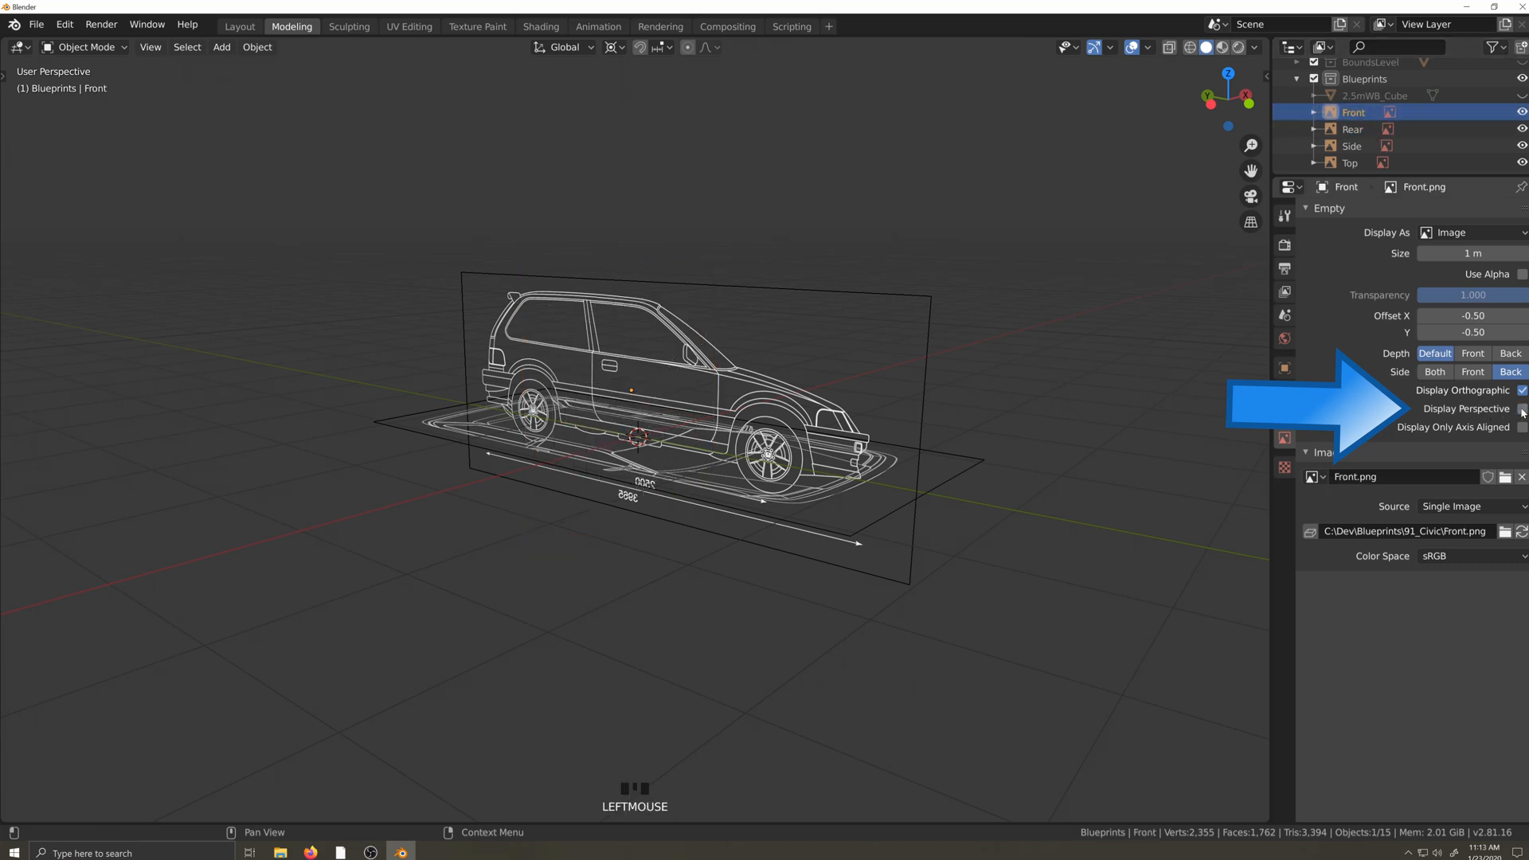
click(1351, 145)
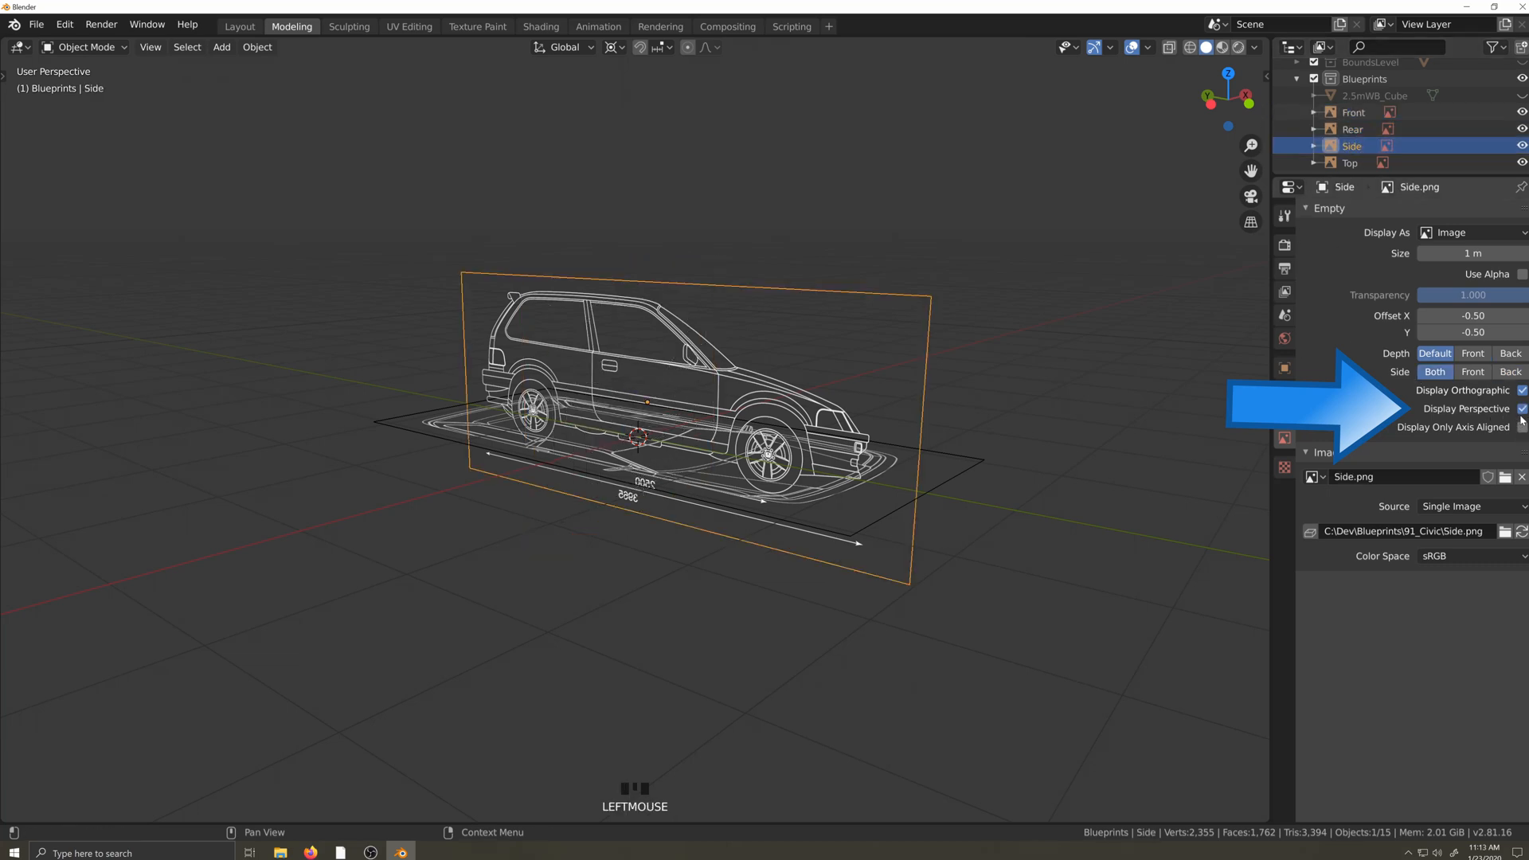
click(1350, 163)
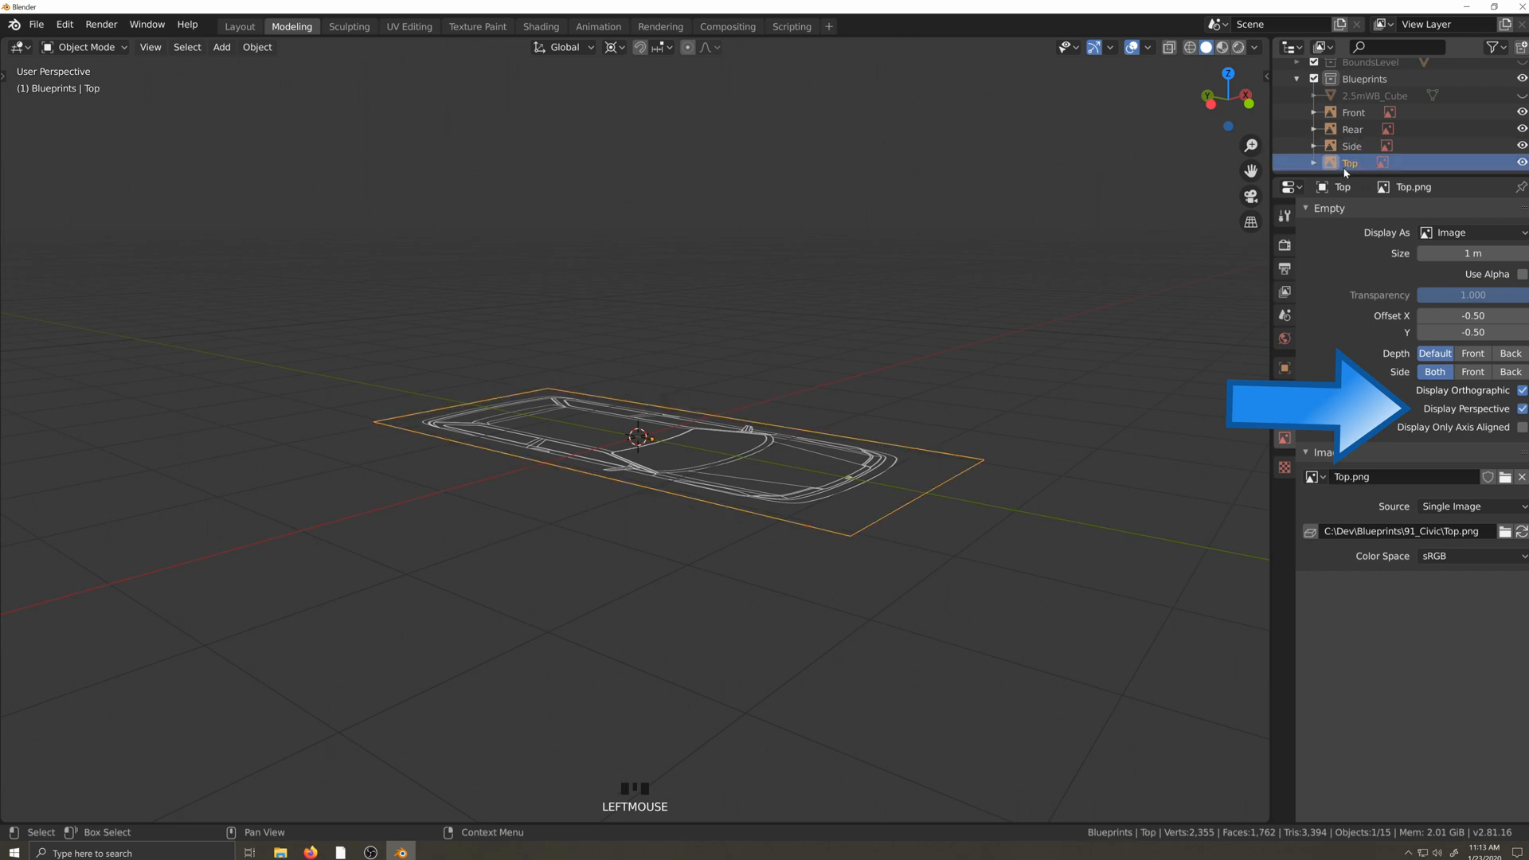